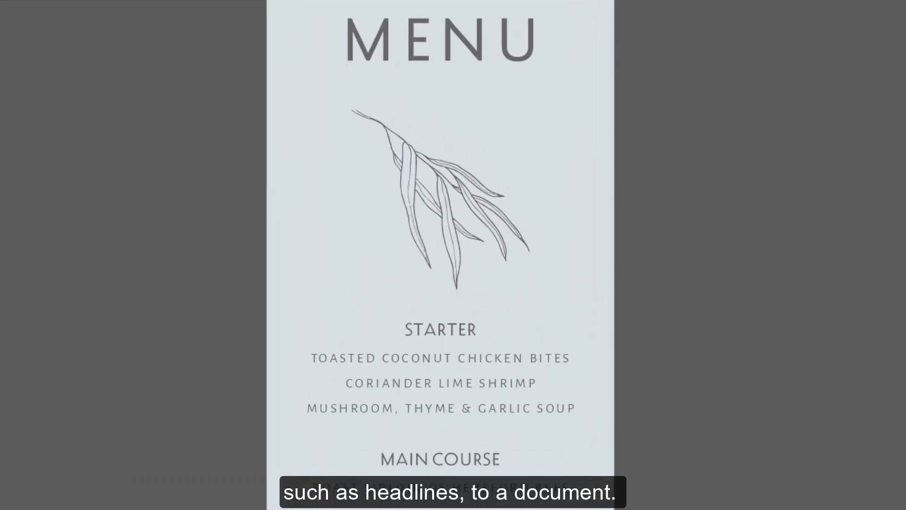
Step: Type the heading MENU at the top of the menu page
scroll("down", 3)
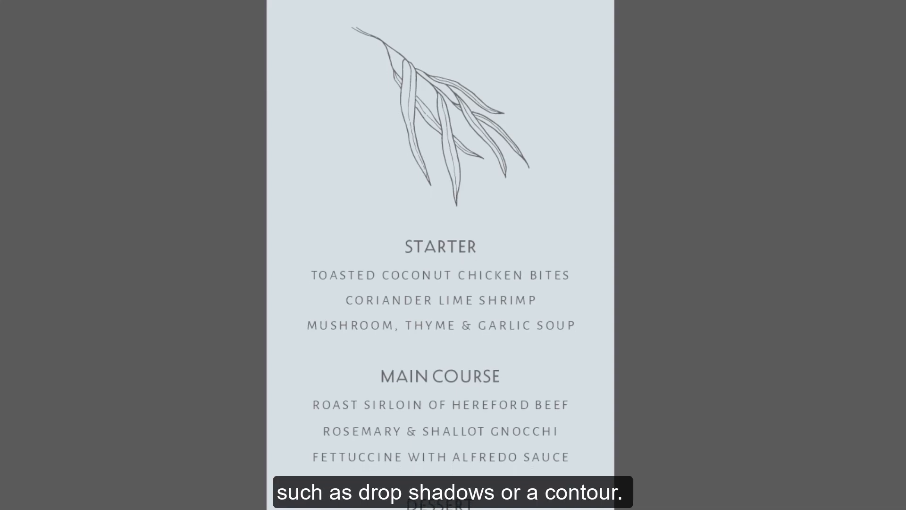
scroll("down", 3)
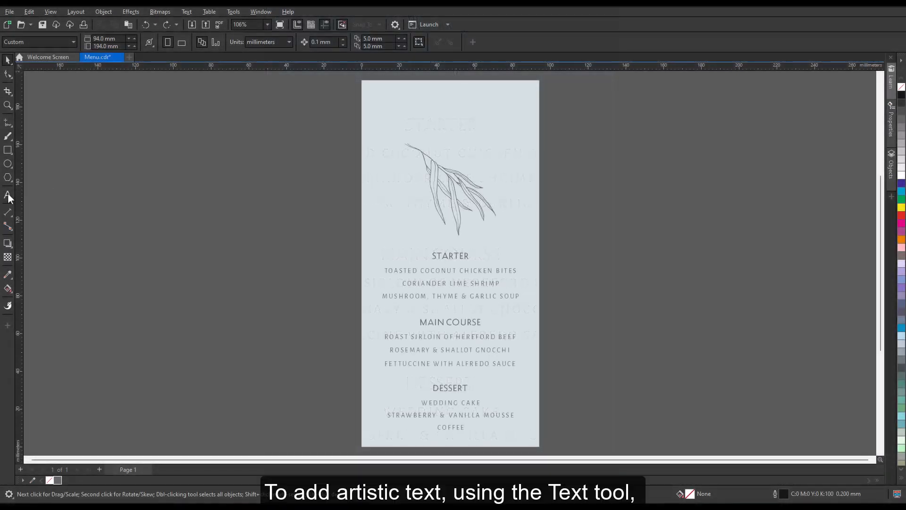
left_click(8, 195)
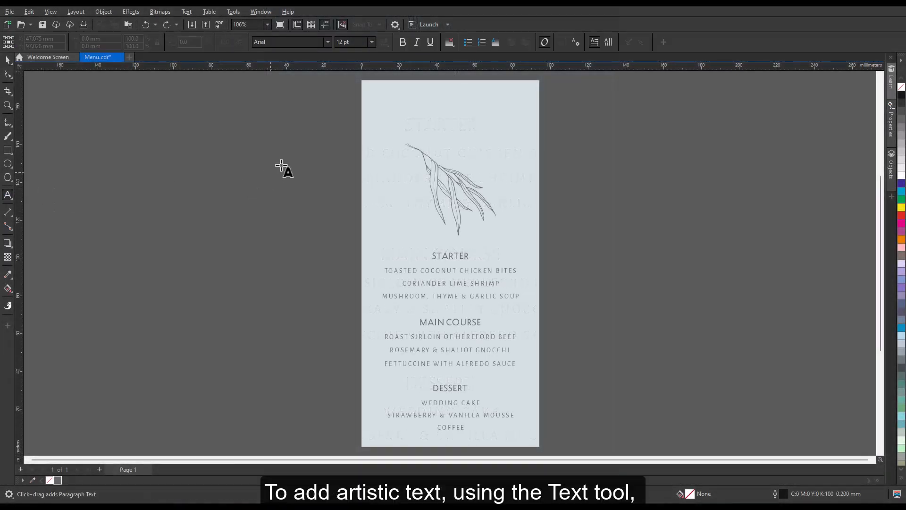
type("MENU")
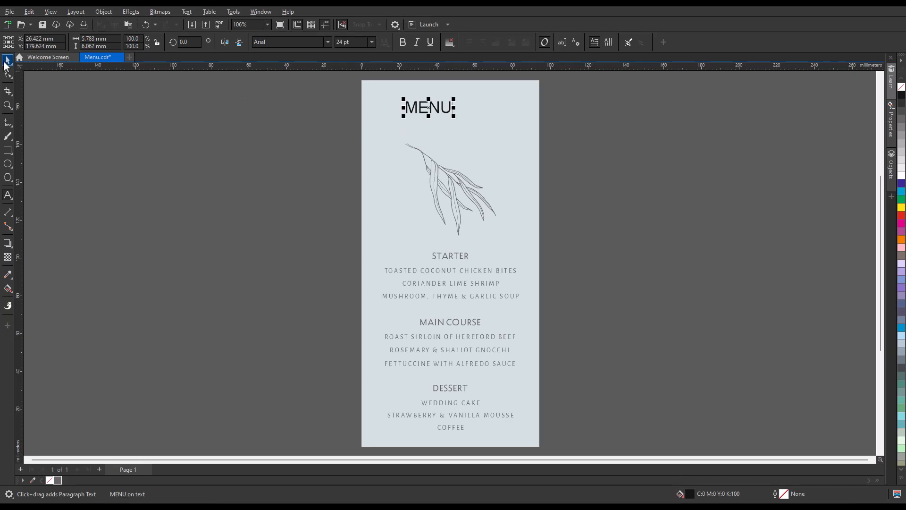
Step: Set the MENU heading to Decovar Alpha at 50 pt
left_click(327, 41)
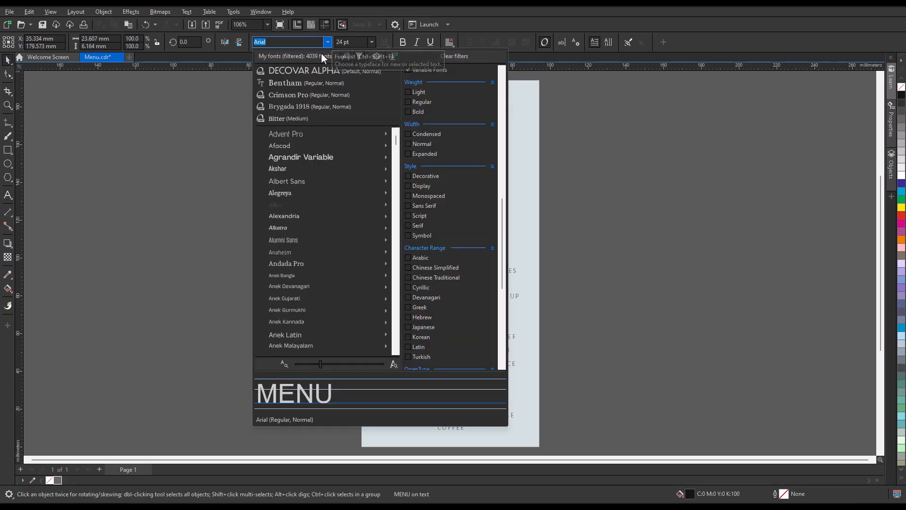
left_click(304, 69)
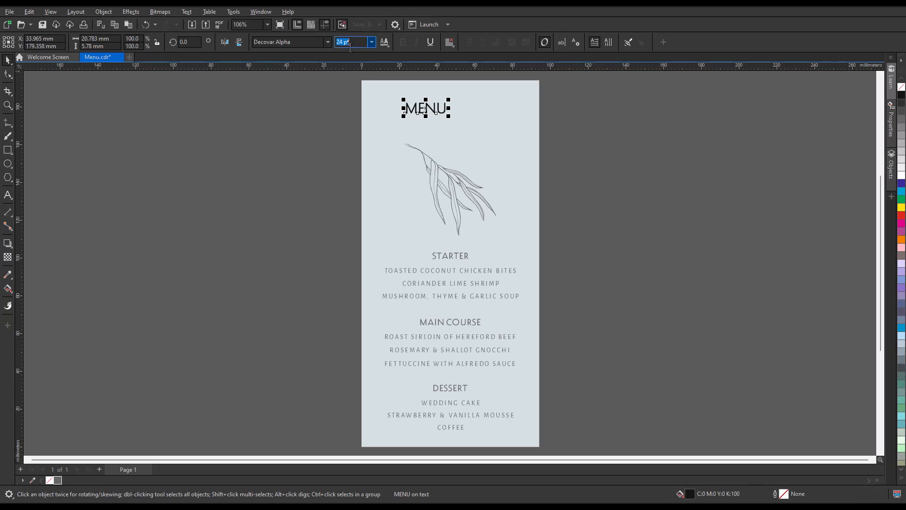
type("50 pt")
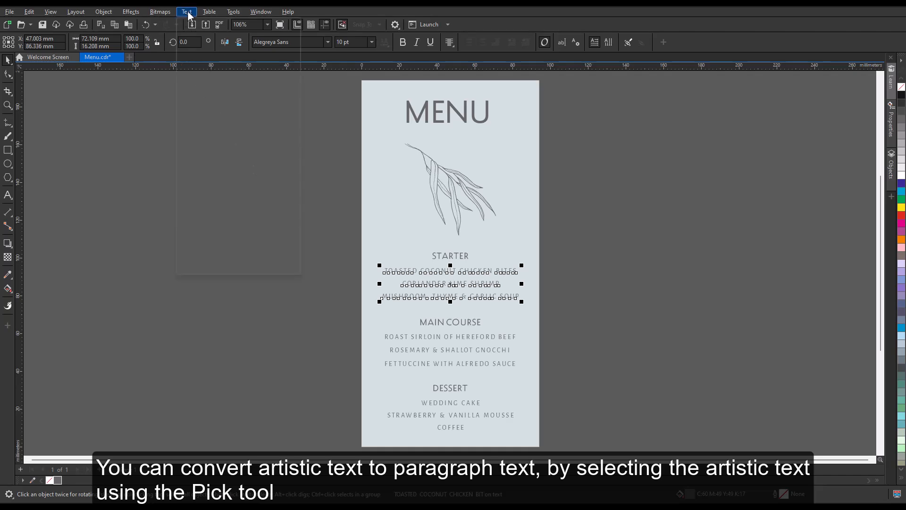
Step: Convert the starter dishes block to paragraph text via the Text menu, then deselect it
left_click(187, 11)
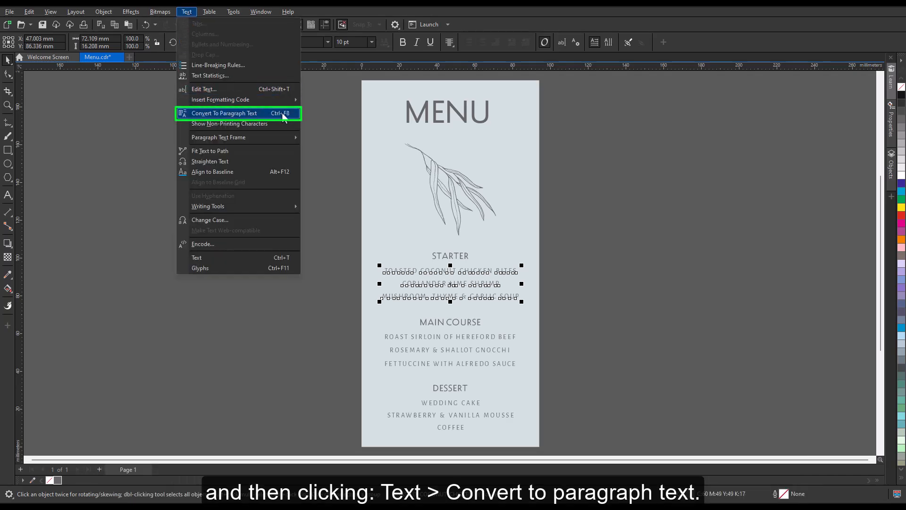
left_click(224, 113)
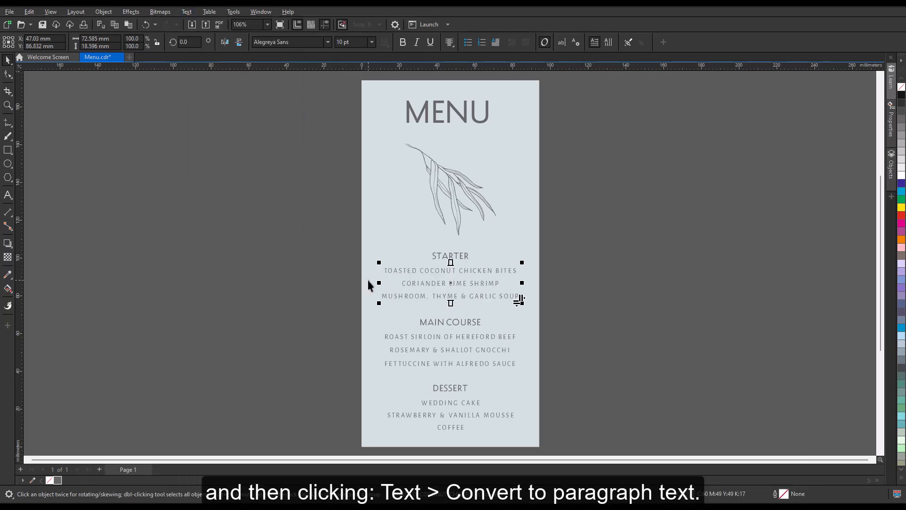
left_click(124, 228)
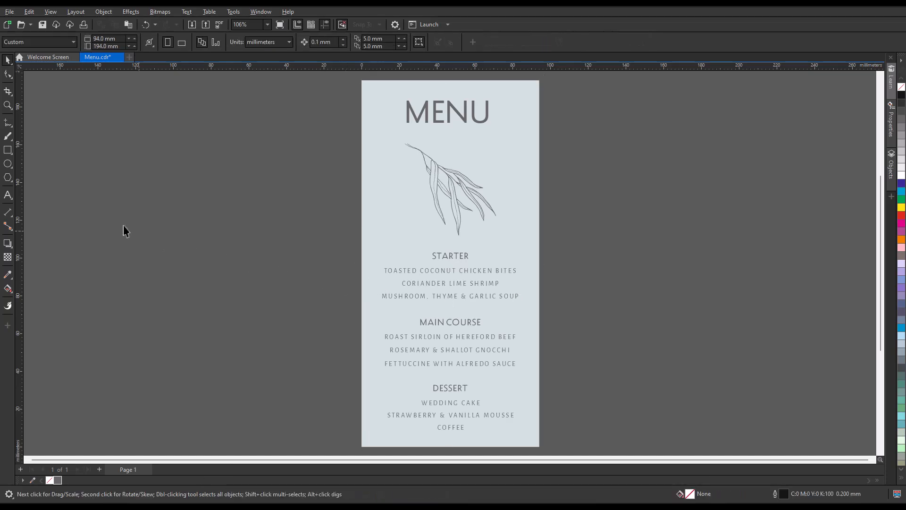
left_click(7, 195)
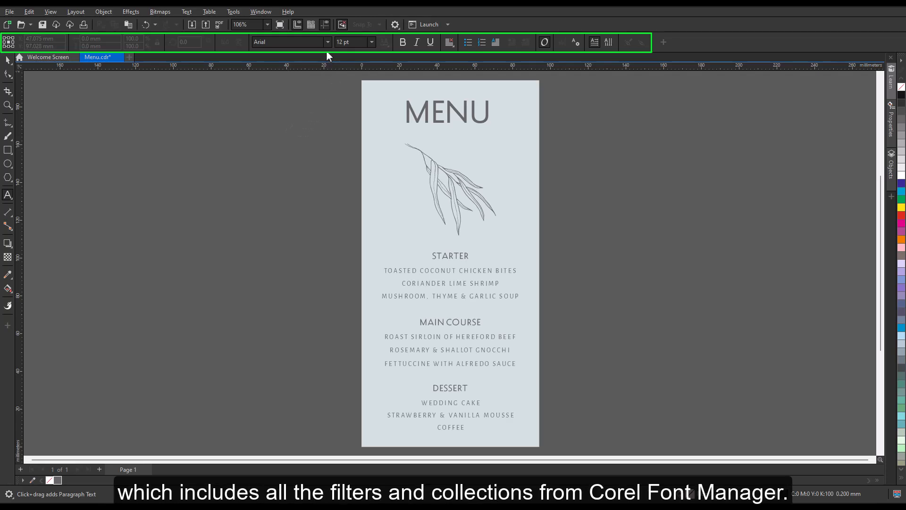
left_click(328, 42)
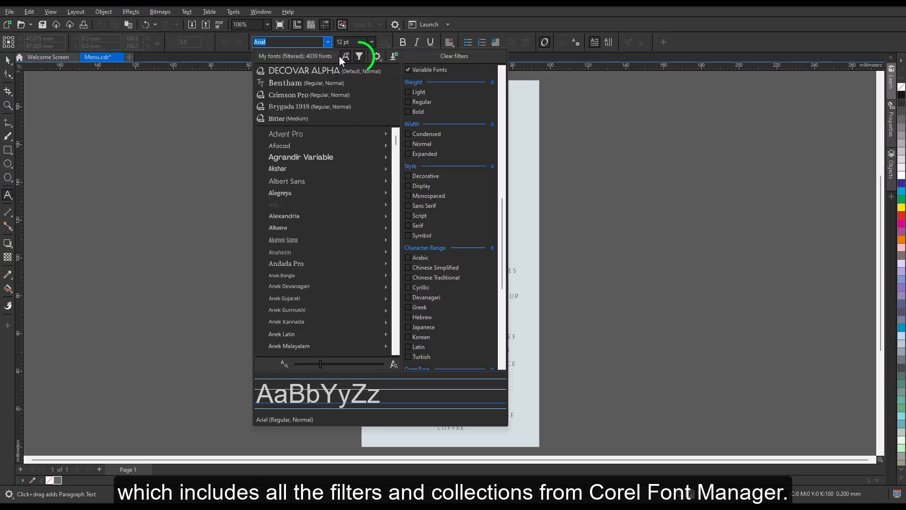
left_click(358, 55)
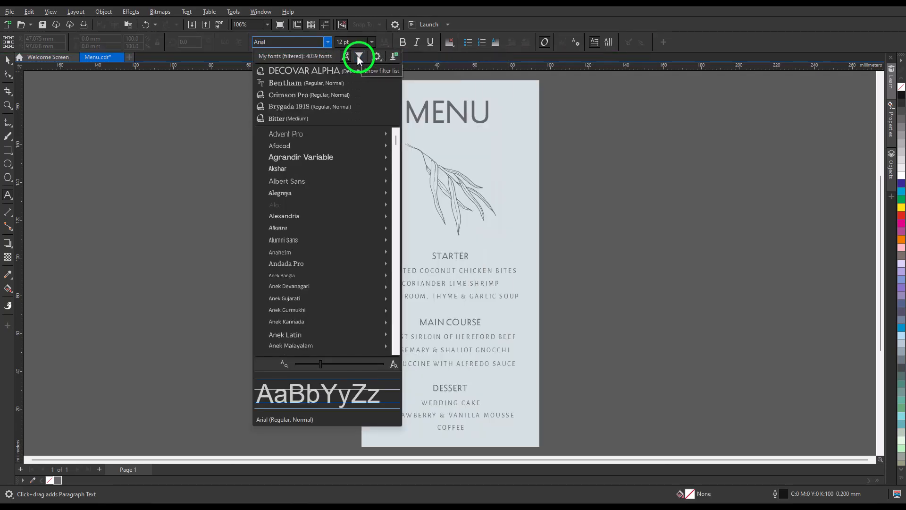
left_click(359, 55)
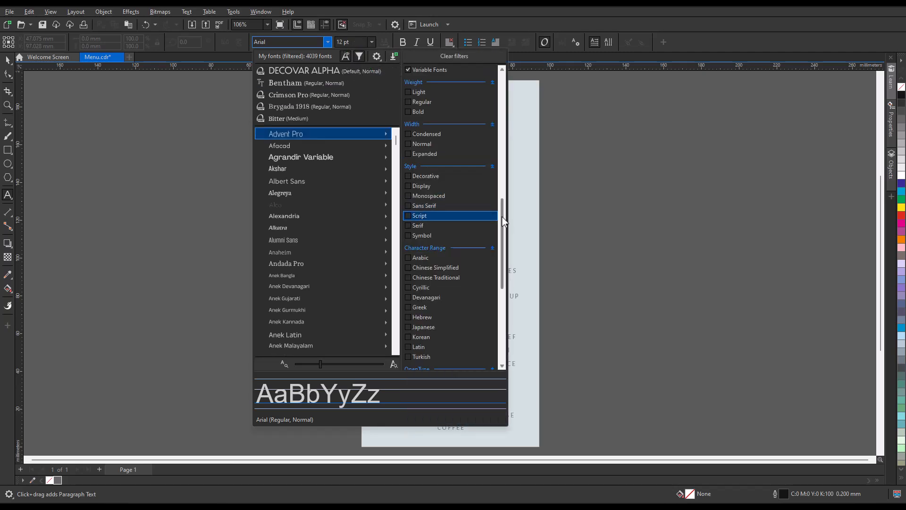
scroll("down", 3)
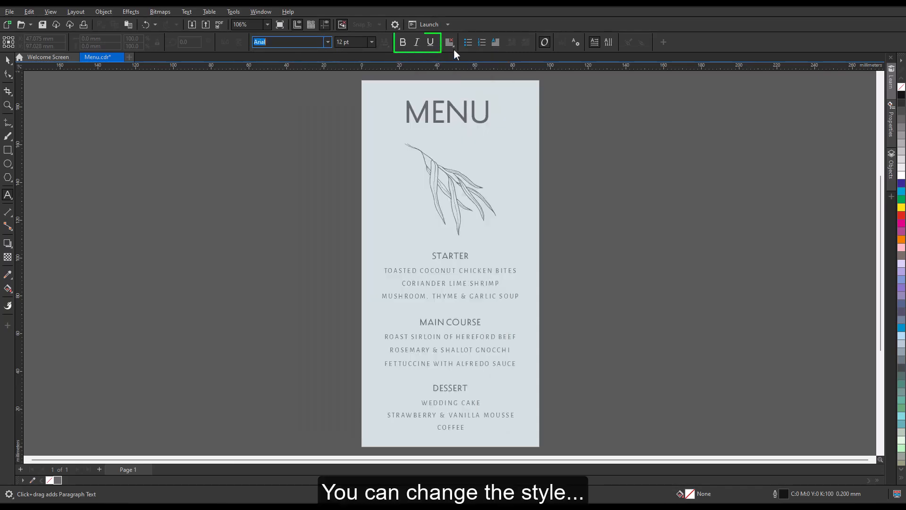
left_click(447, 42)
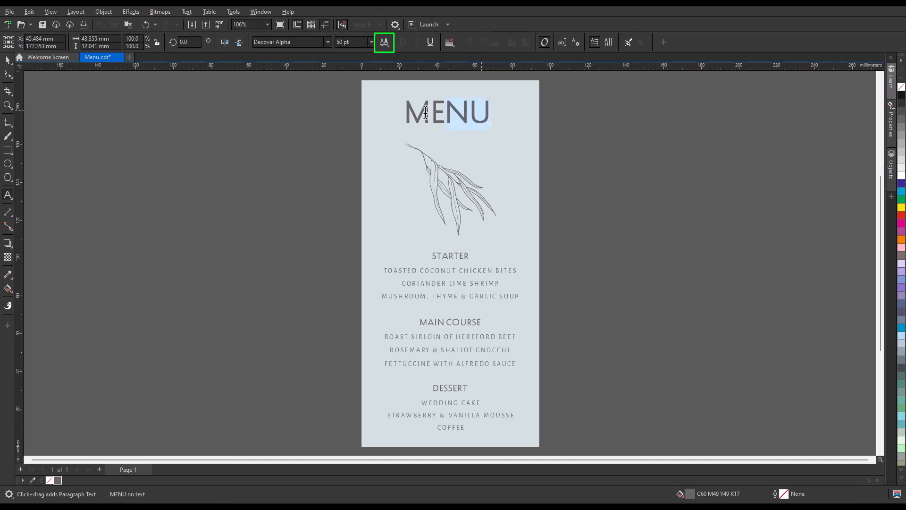
left_click(384, 42)
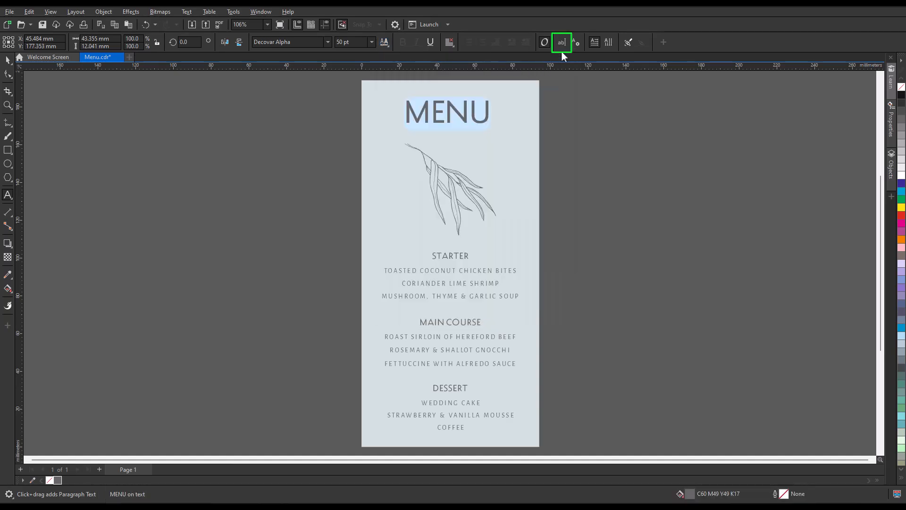
left_click(560, 42)
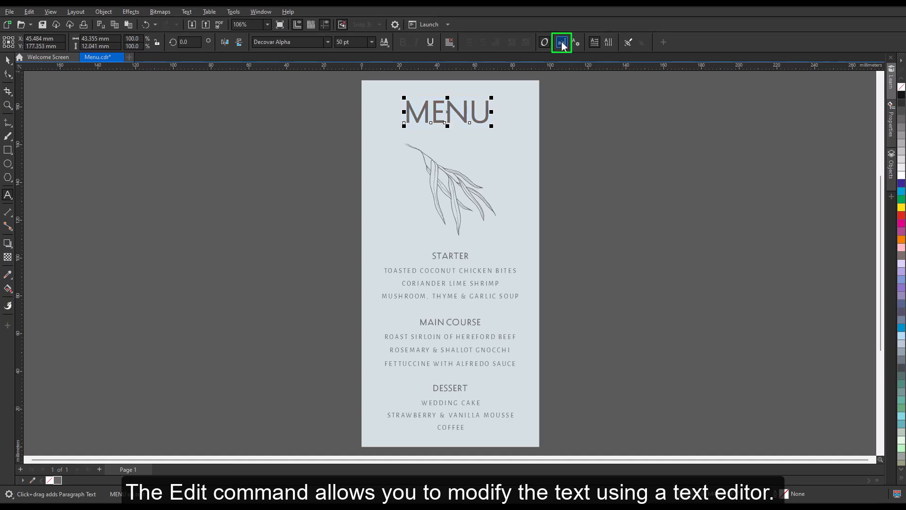
left_click(559, 42)
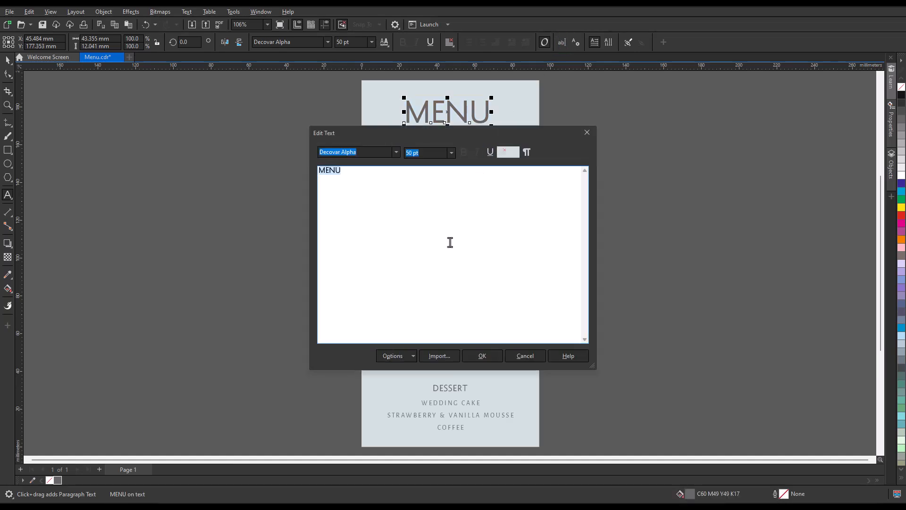
left_click(392, 355)
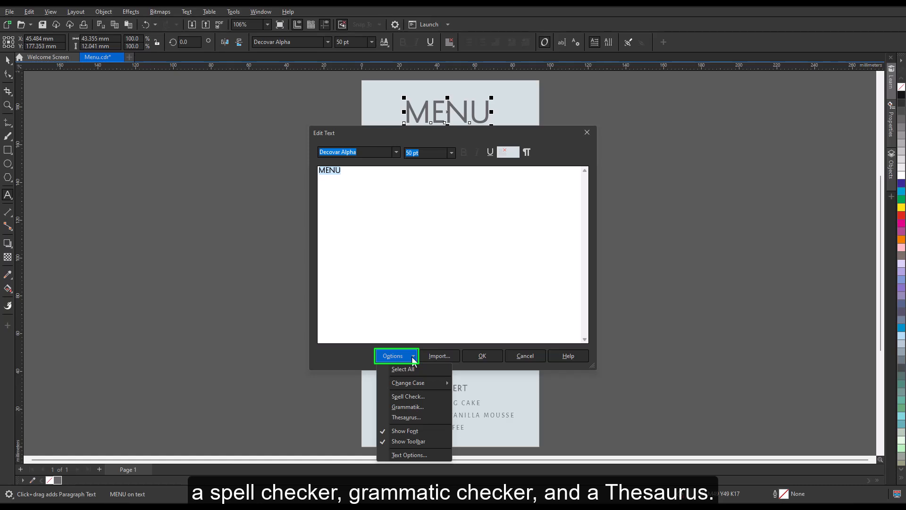
mouse_move(415, 395)
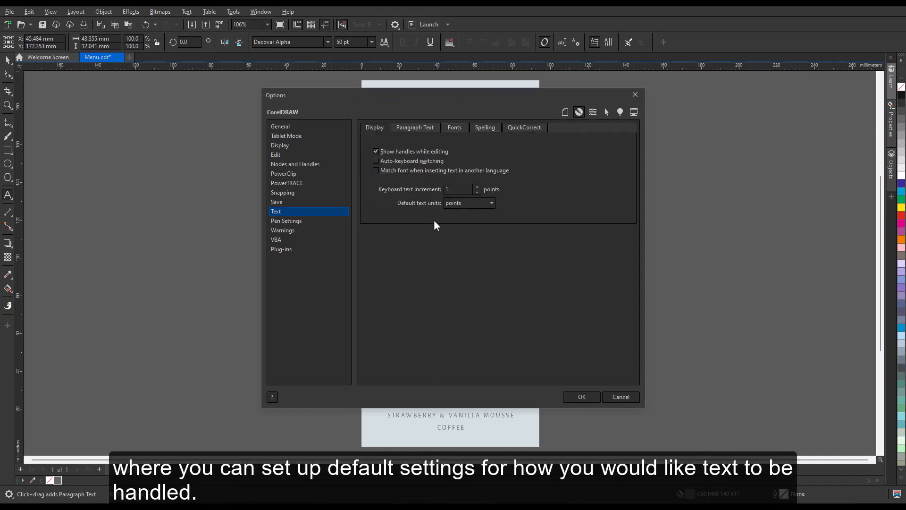
left_click(455, 128)
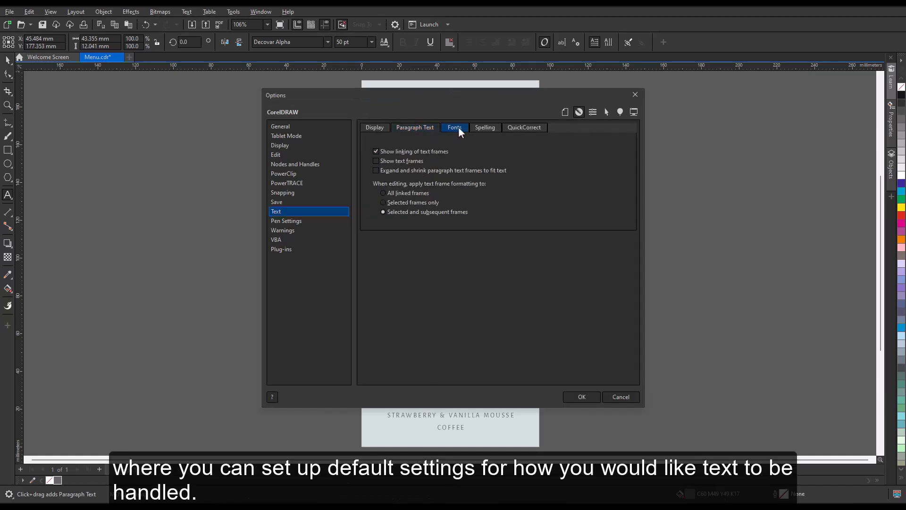
left_click(485, 127)
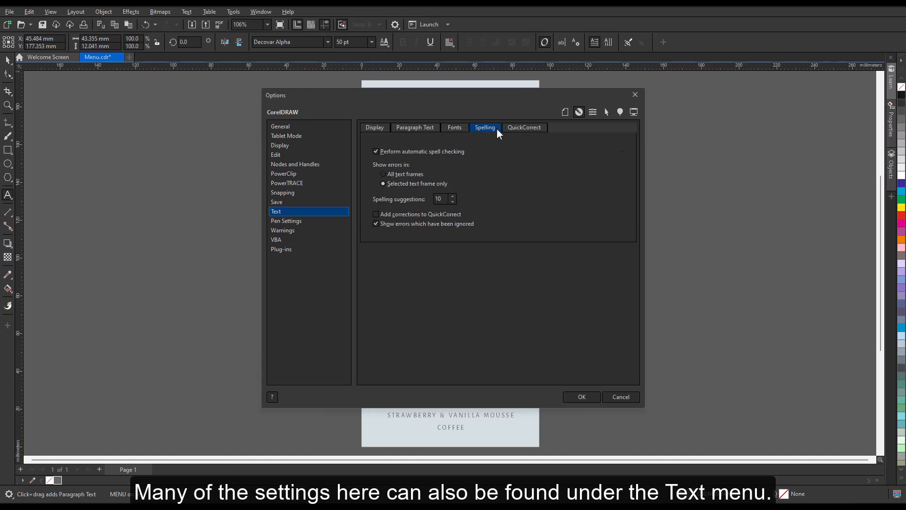
left_click(523, 126)
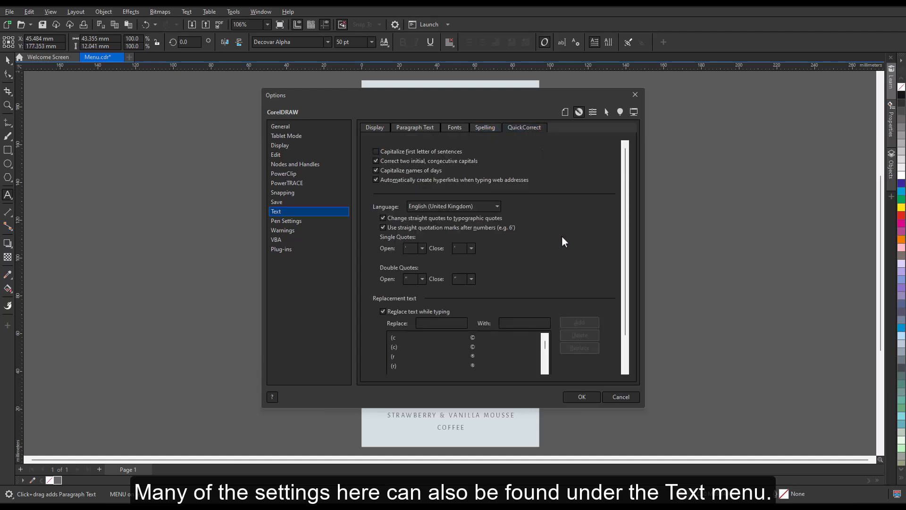
mouse_move(620, 397)
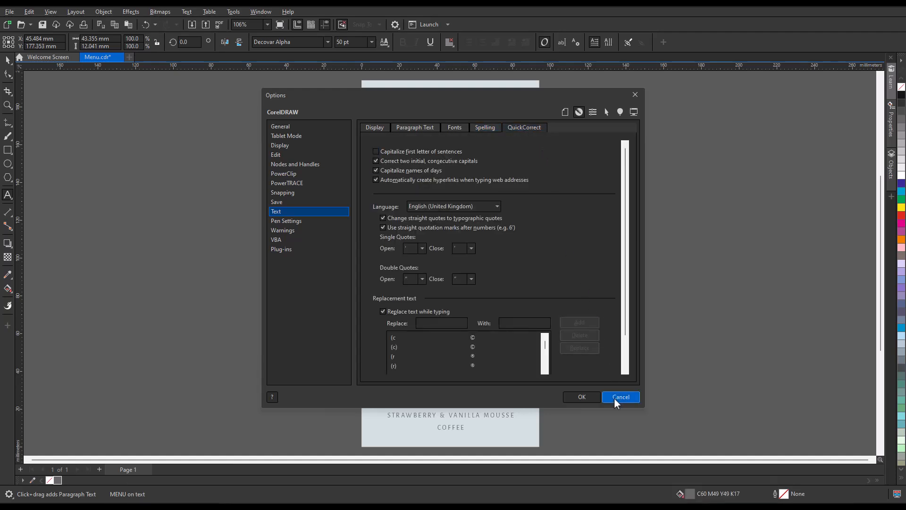
left_click(621, 396)
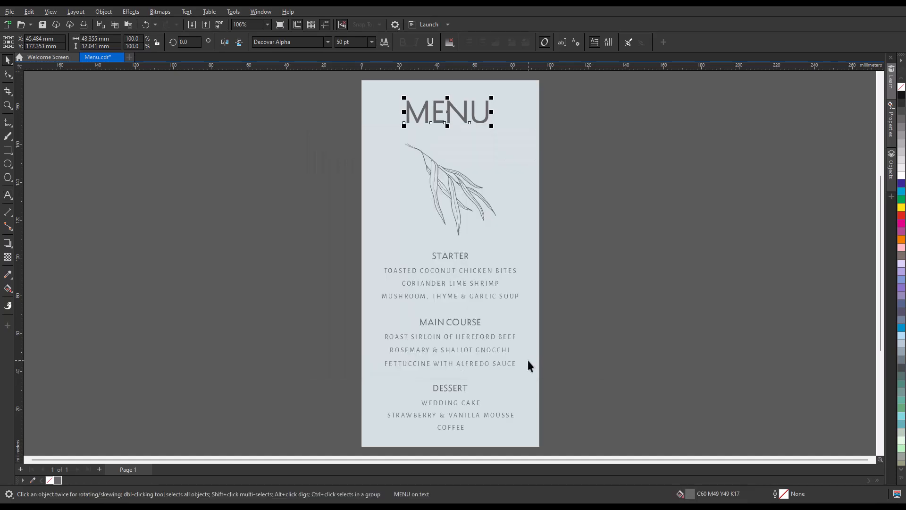
Step: Open the Text properties panel, then switch to the OT Fonts.cdr document
left_click(576, 42)
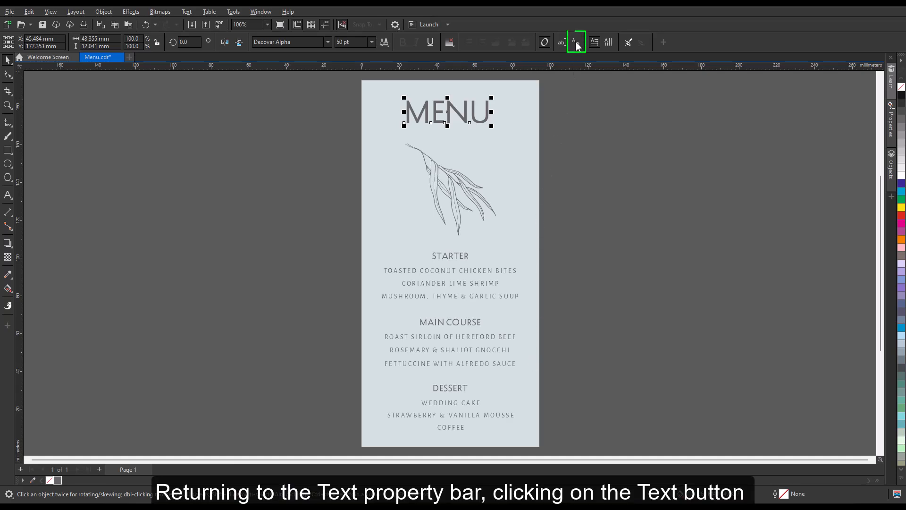
left_click(575, 41)
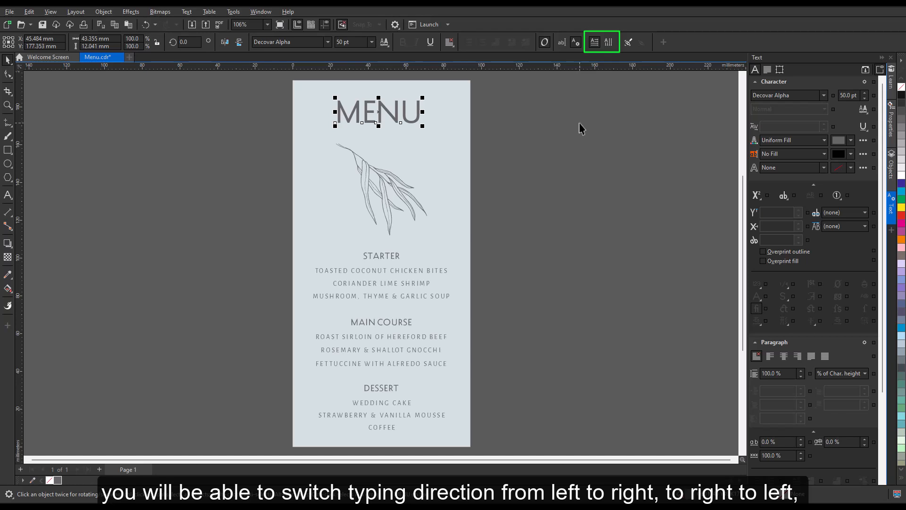
left_click(768, 69)
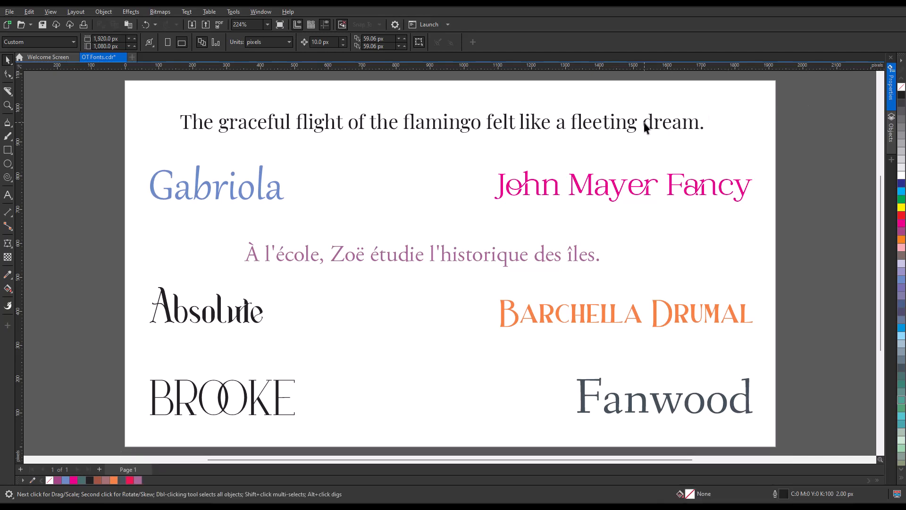
Step: Enable Interactive OpenType on the flamingo sentence and display its feature list
left_click(544, 42)
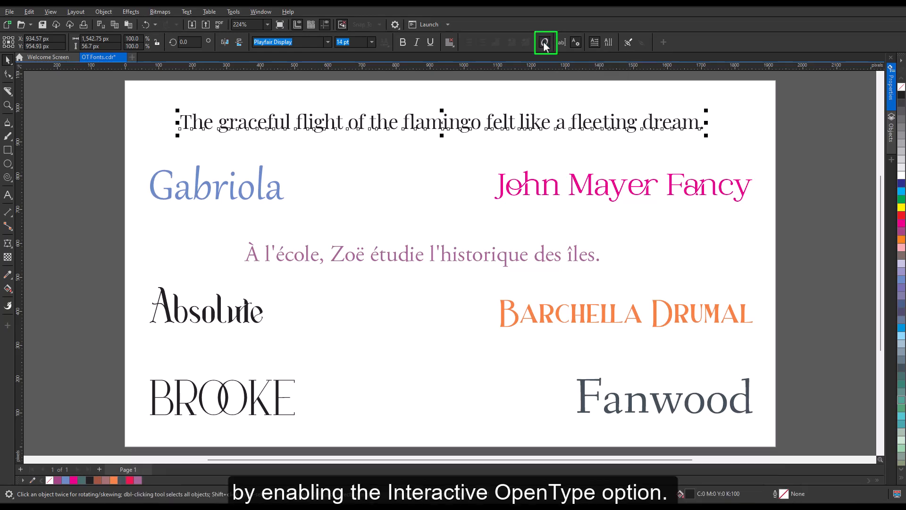
mouse_move(543, 43)
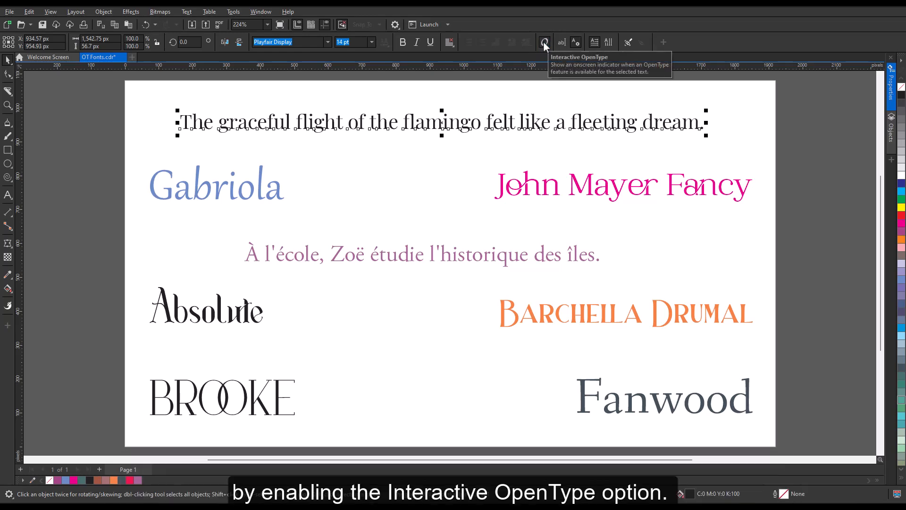
left_click(544, 42)
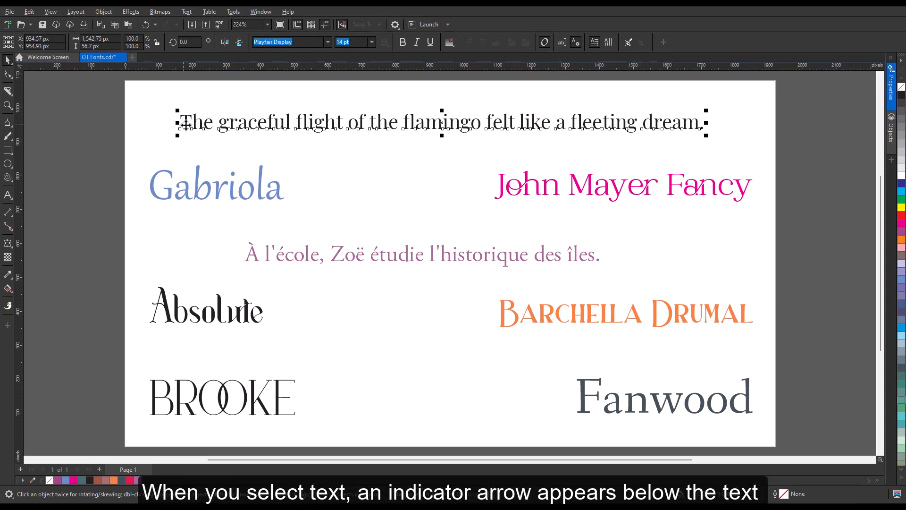
left_click_drag(180, 122, 600, 122)
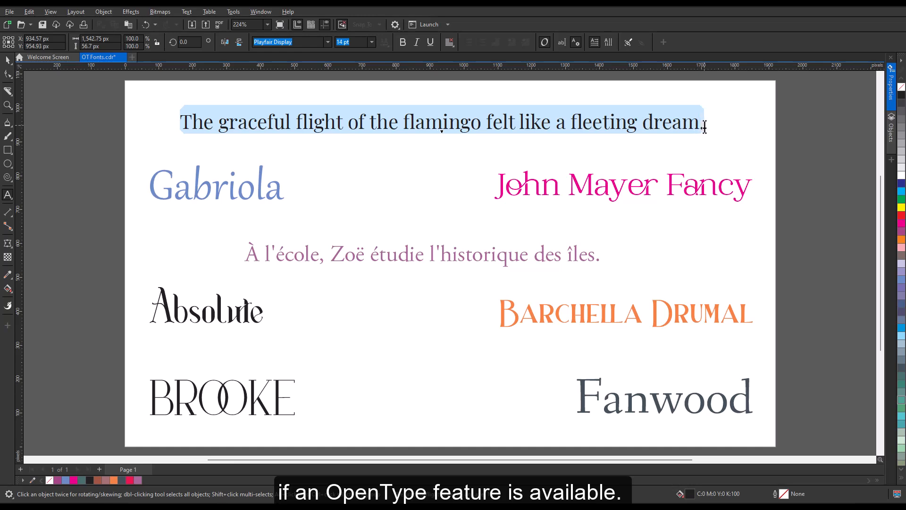
left_click(443, 128)
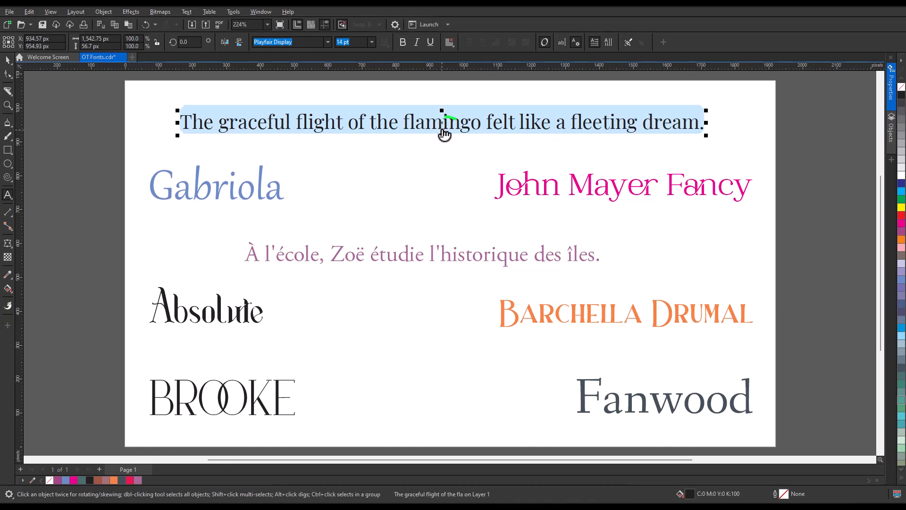
left_click(443, 125)
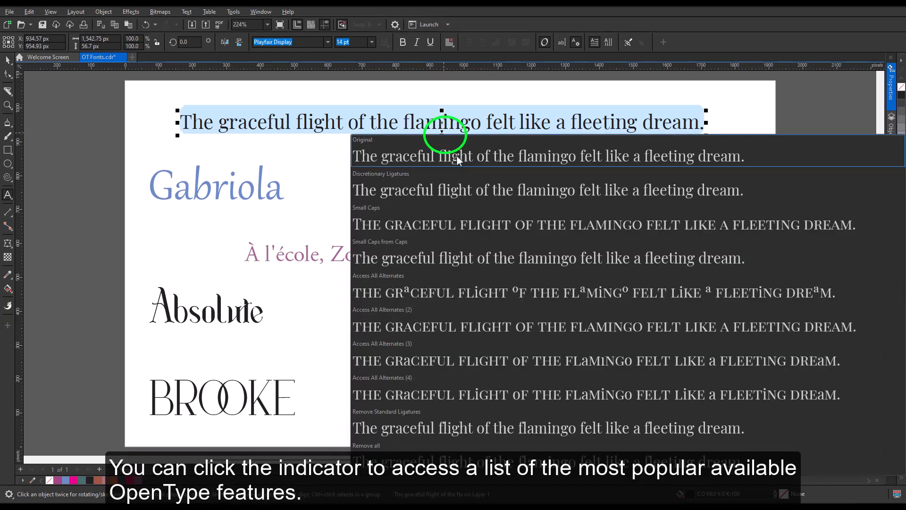
mouse_move(460, 263)
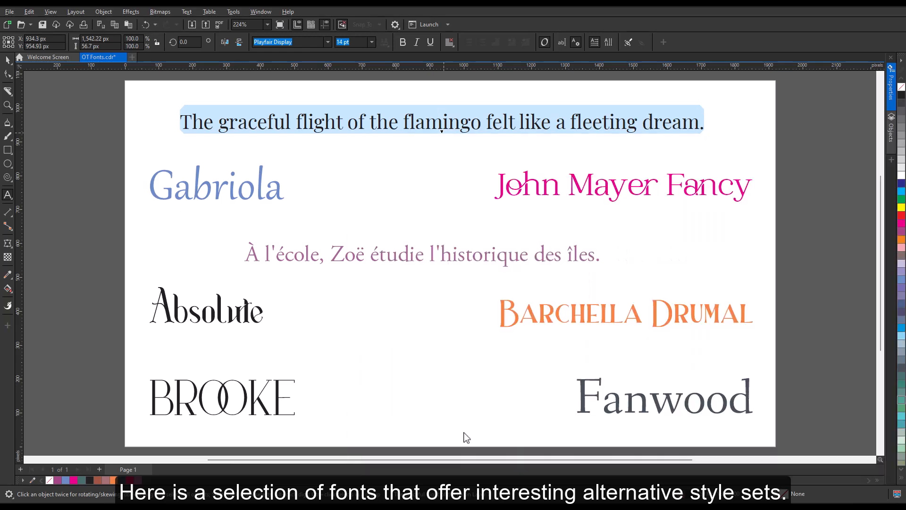
mouse_move(357, 152)
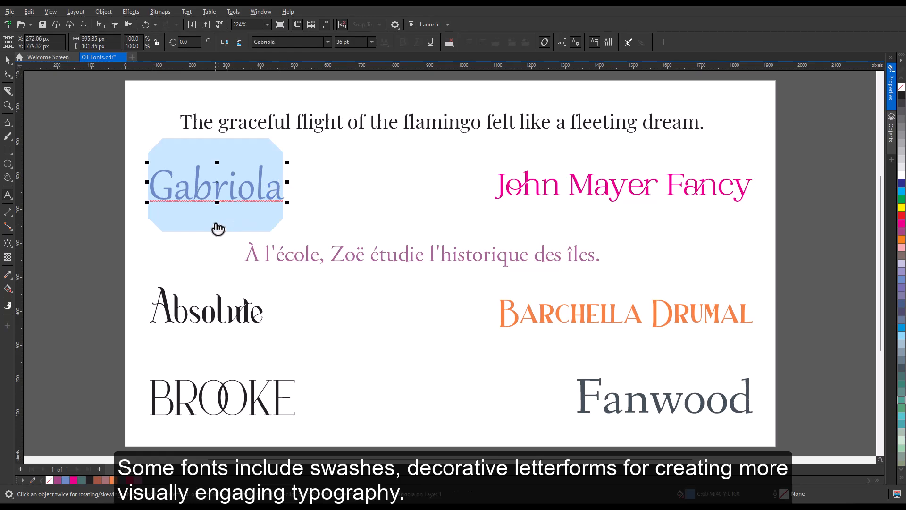
Step: Apply swash Stylistic Set 6 to Gabriola and a swash alternate to Absolute
left_click(216, 225)
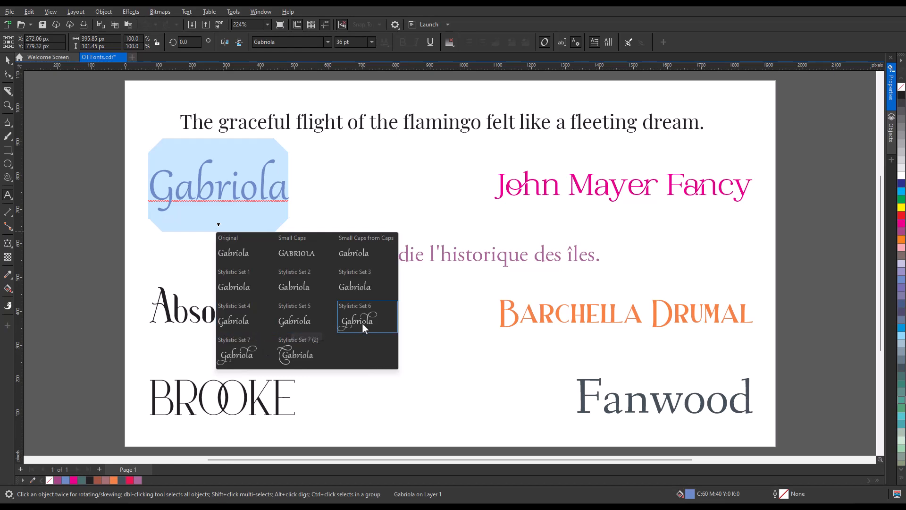
left_click(358, 319)
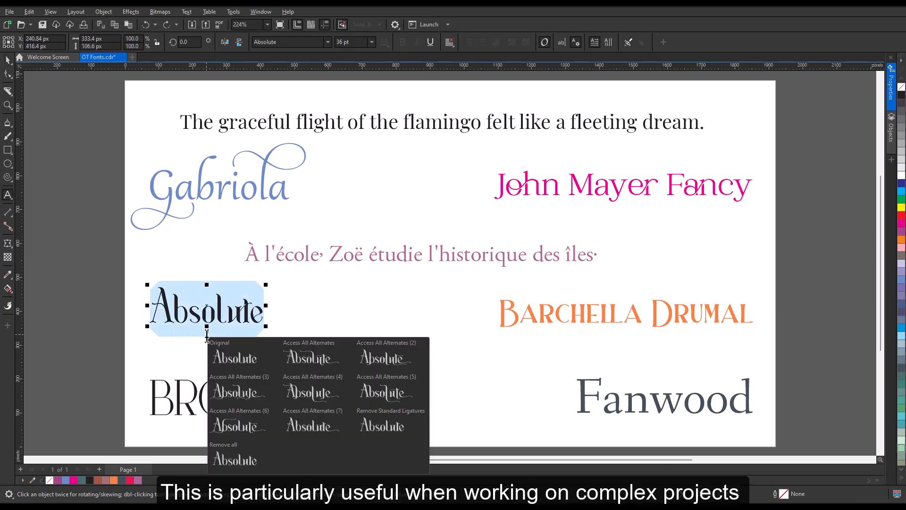
left_click(234, 357)
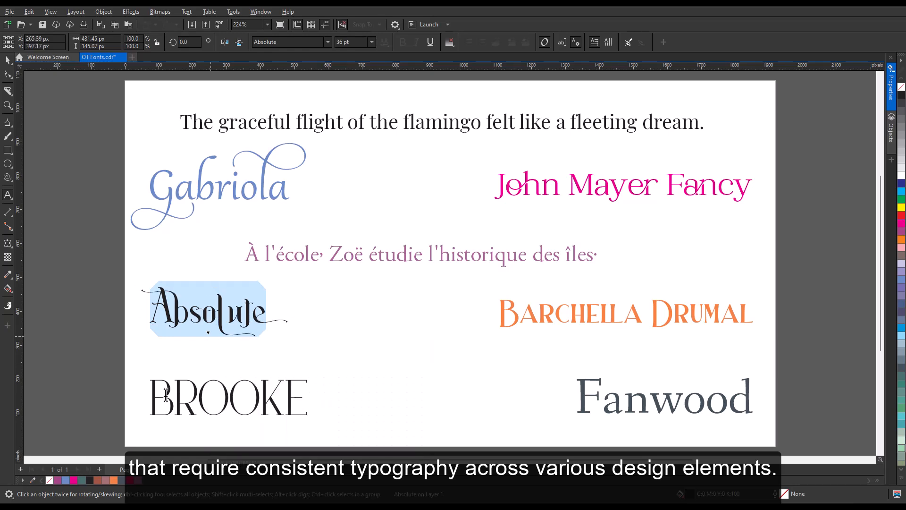
left_click(228, 398)
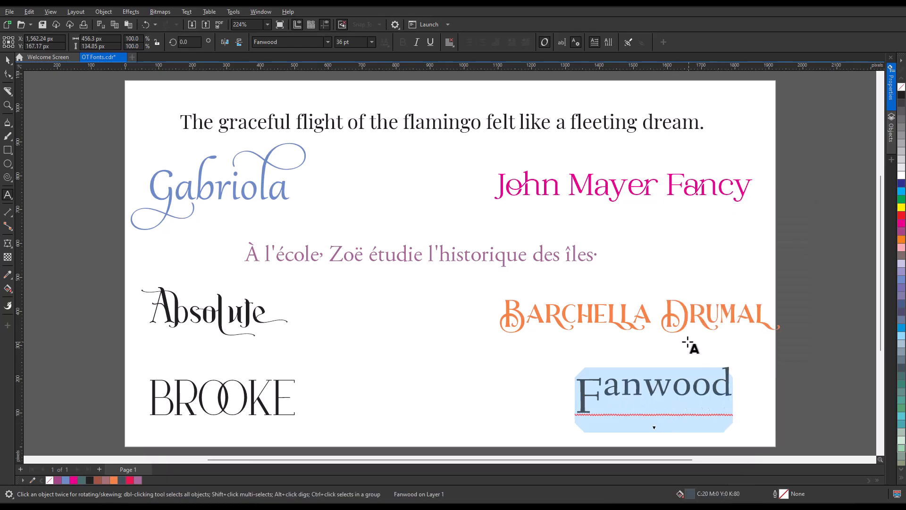
Step: Select the John Mayer Fancy and Fanwood samples, giving Fanwood a swash alternate
left_click(623, 184)
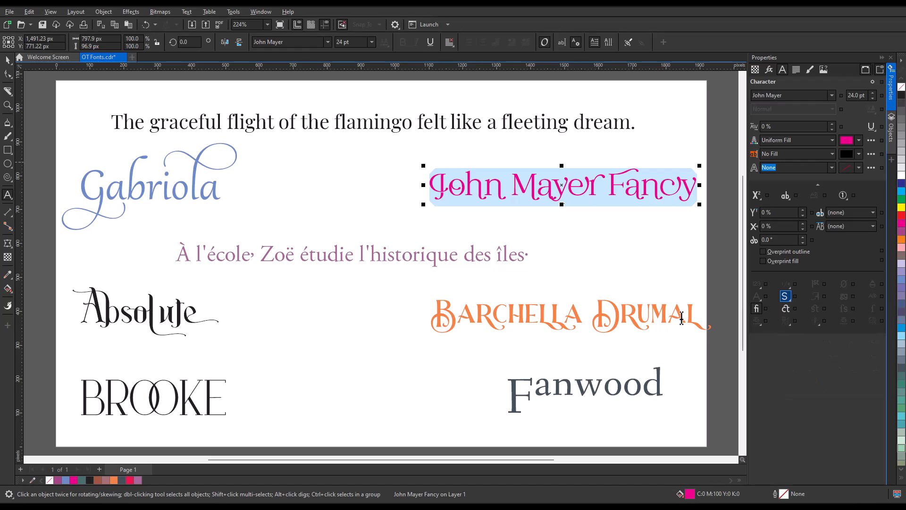
left_click(592, 384)
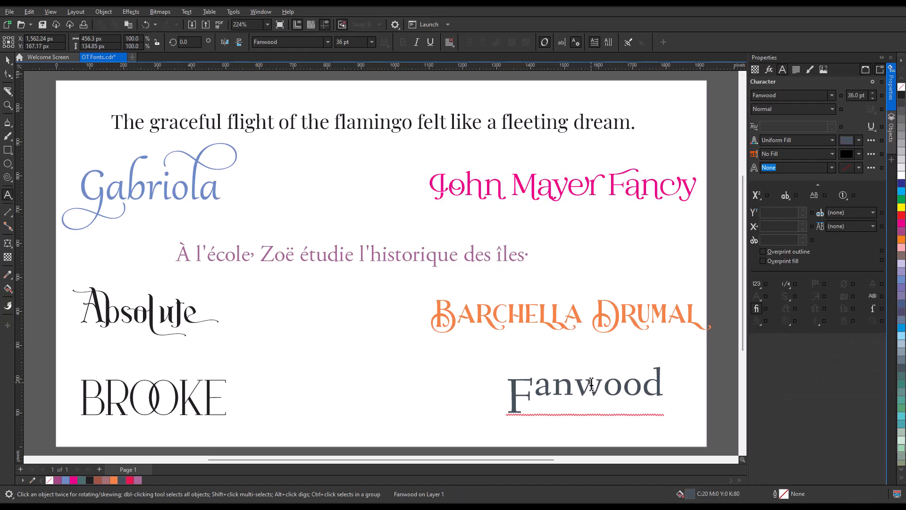
left_click(786, 284)
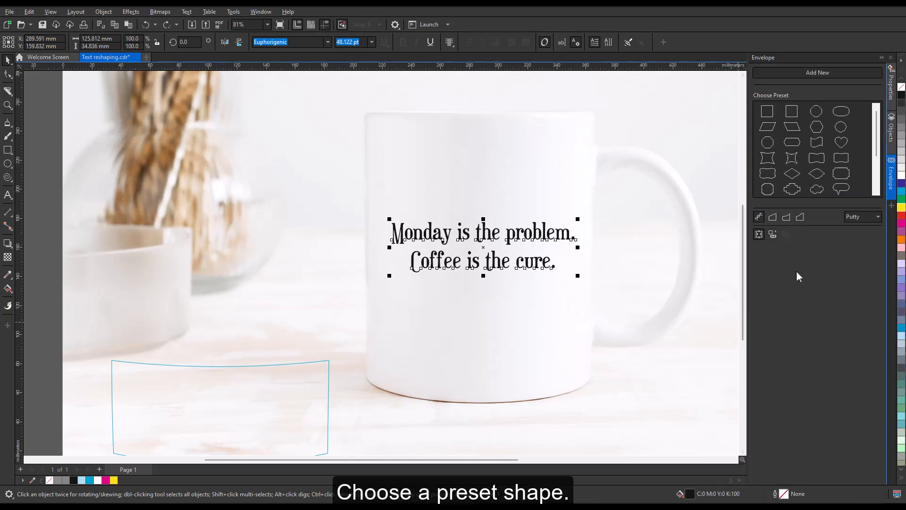
Step: Try and undo an oval envelope preset, then stretch and curve the mug text's bottom
left_click(816, 111)
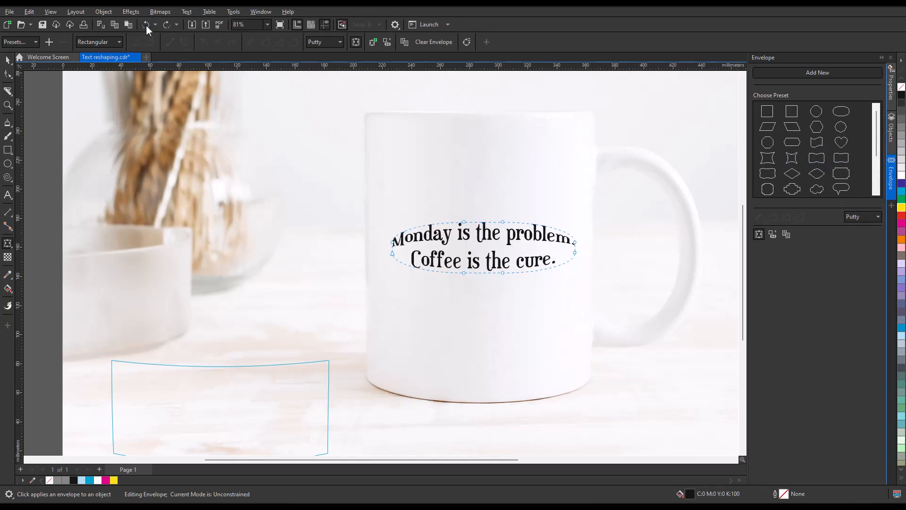
left_click(772, 234)
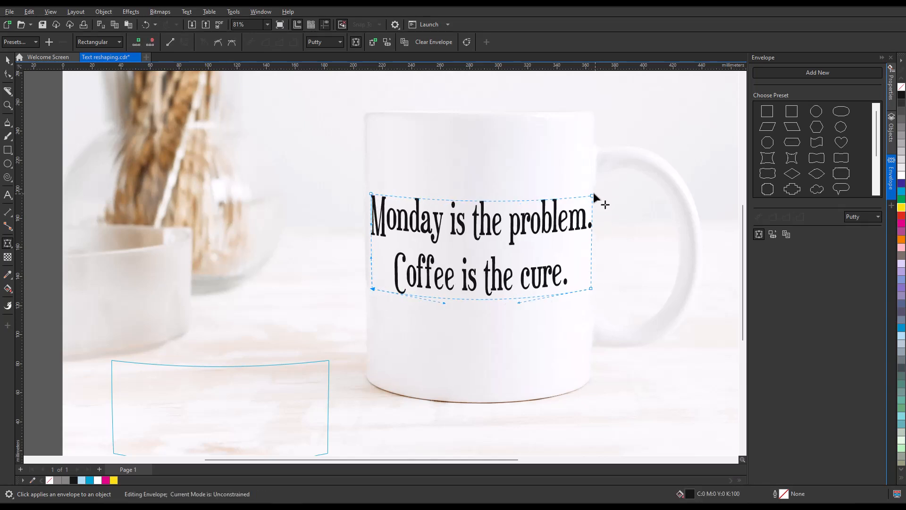
left_click_drag(592, 287, 589, 293)
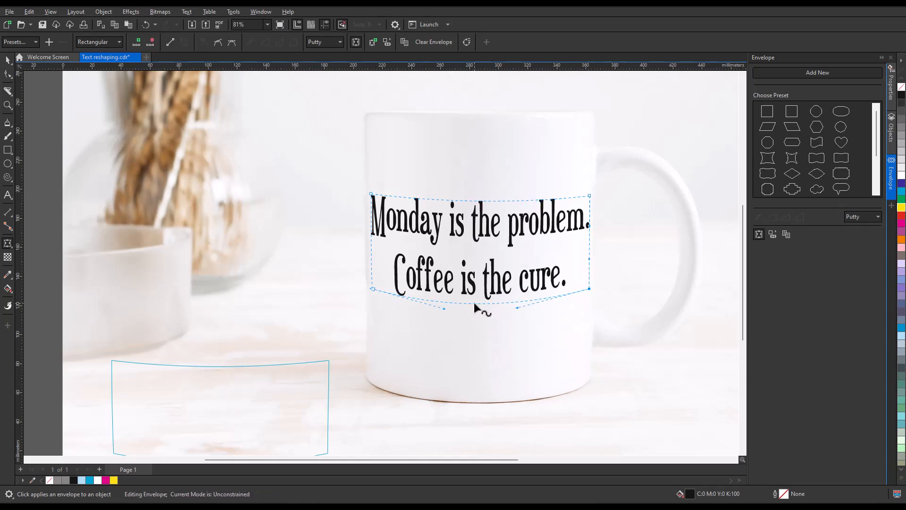
left_click(104, 57)
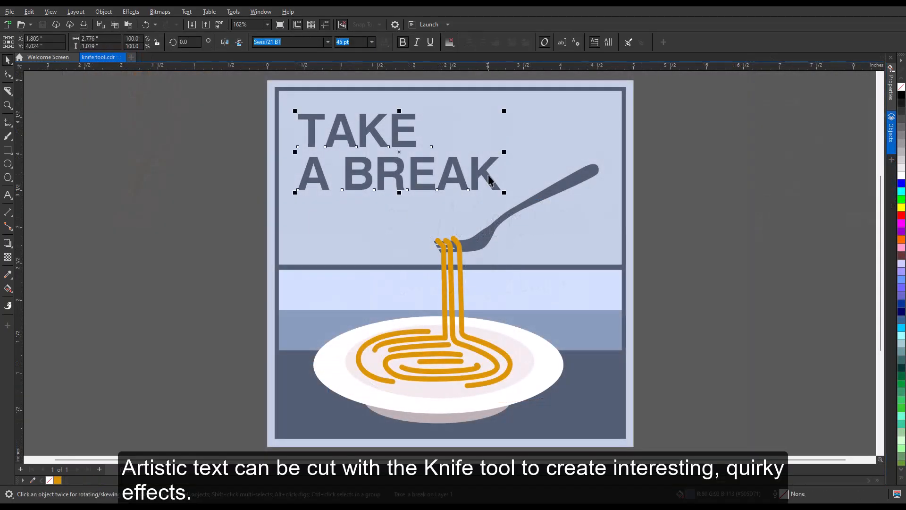
mouse_move(306, 166)
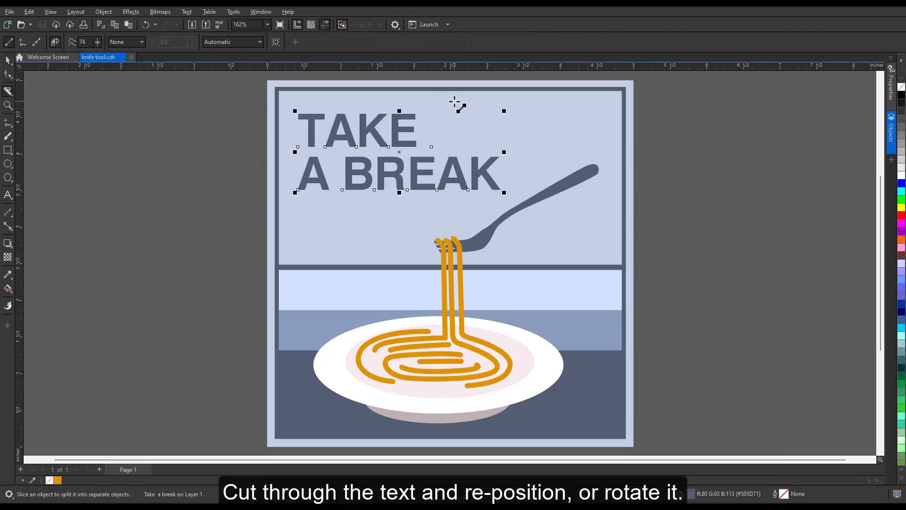
Step: Knife-cut BREAK, zoom in on EAK, and reshape its letter nodes
left_click_drag(457, 103, 412, 199)
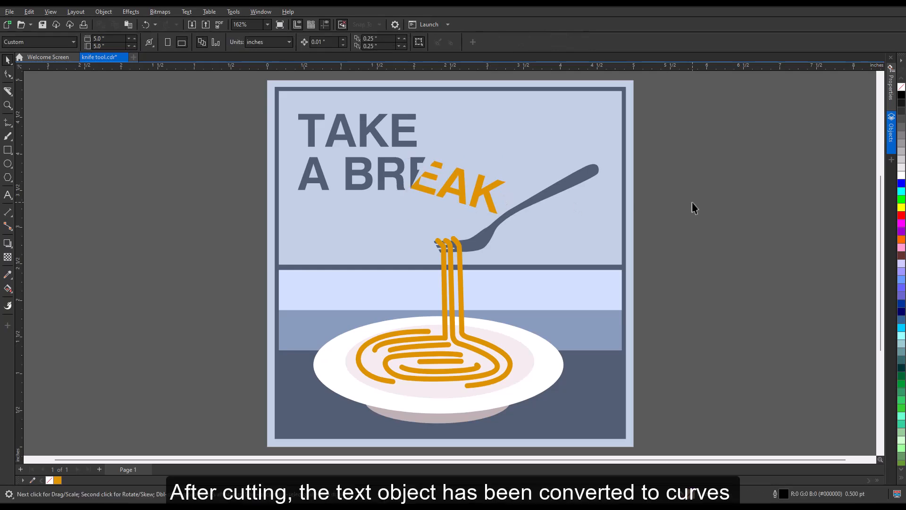
mouse_move(112, 128)
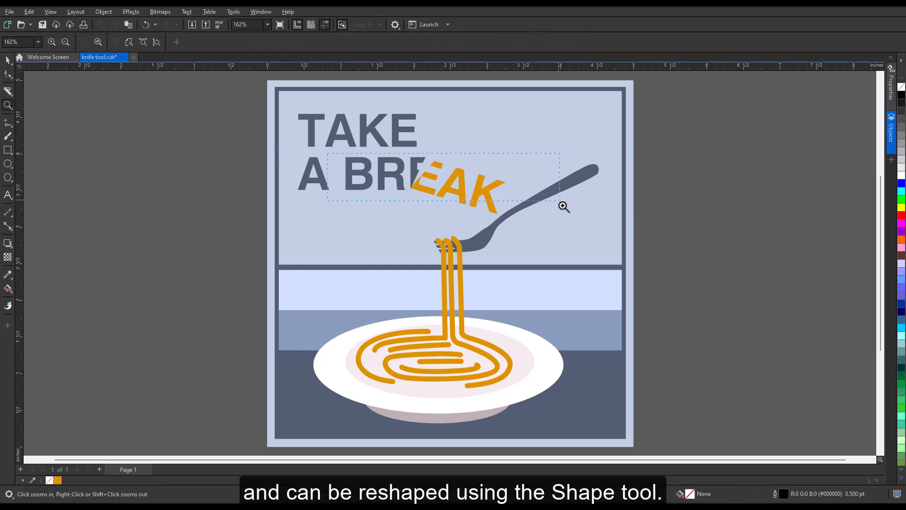
left_click(563, 205)
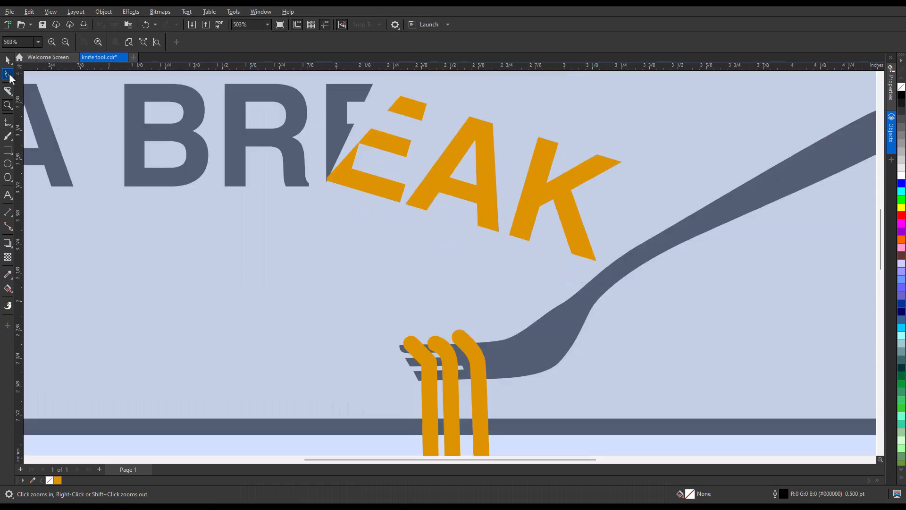
left_click(7, 75)
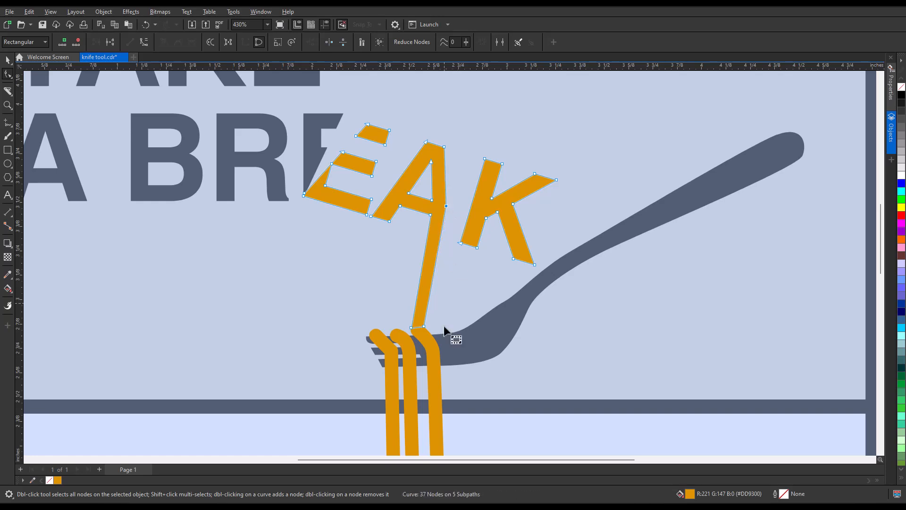
left_click(7, 74)
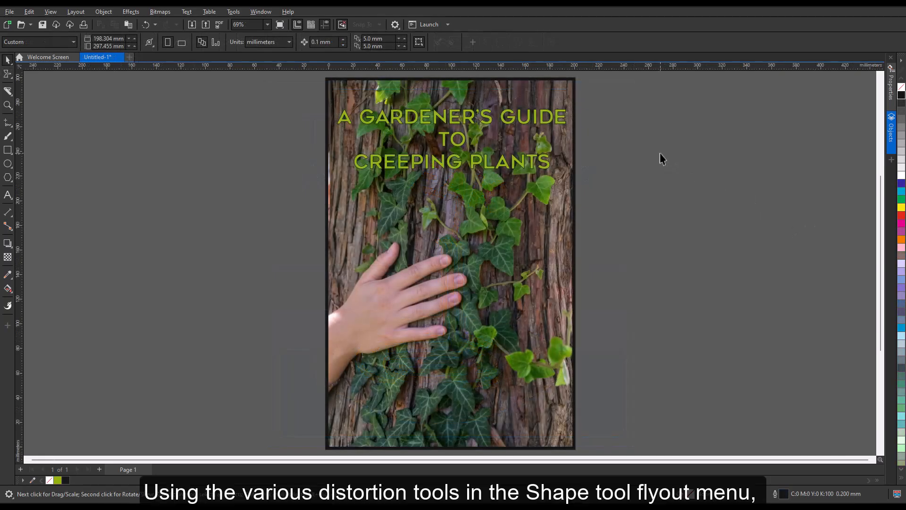
Step: Convert the A Gardener's Guide to Creeping Plants title to curves
left_click(450, 139)
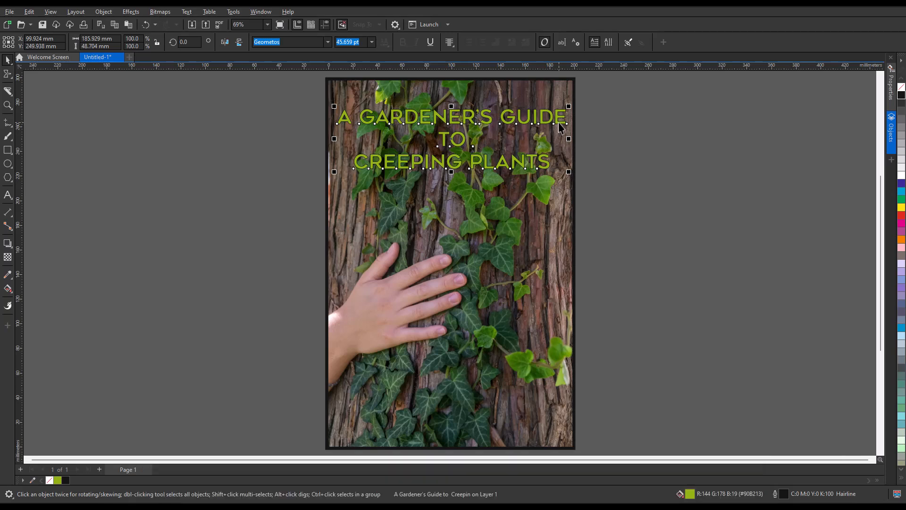
left_click(97, 12)
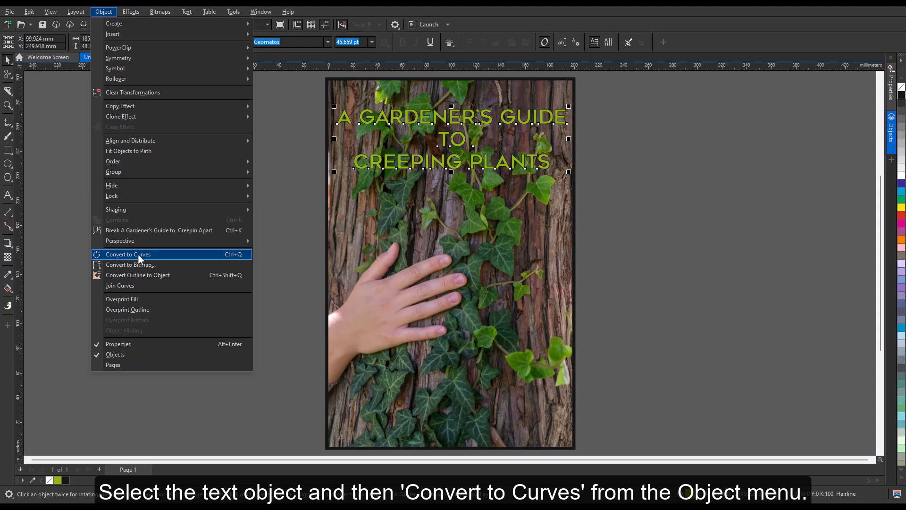
left_click(128, 254)
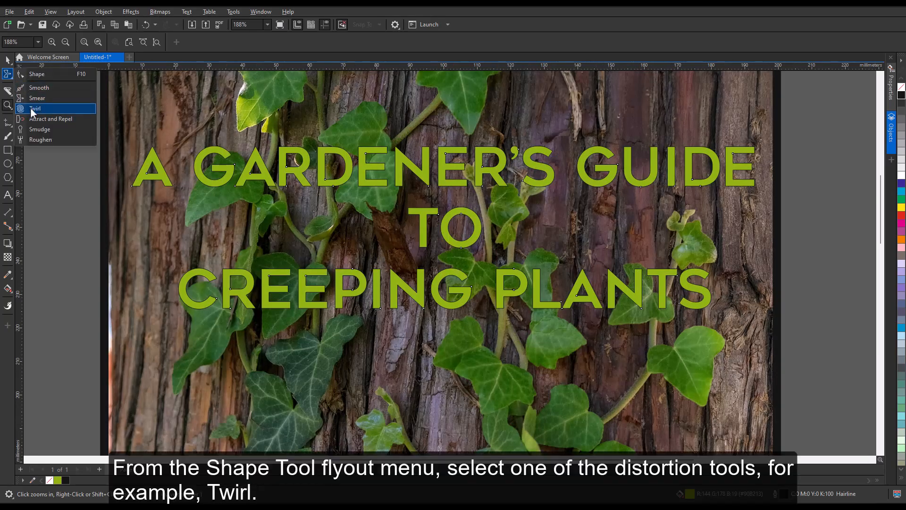
Step: Add twirl swirls to the A letters of the title
left_click(36, 108)
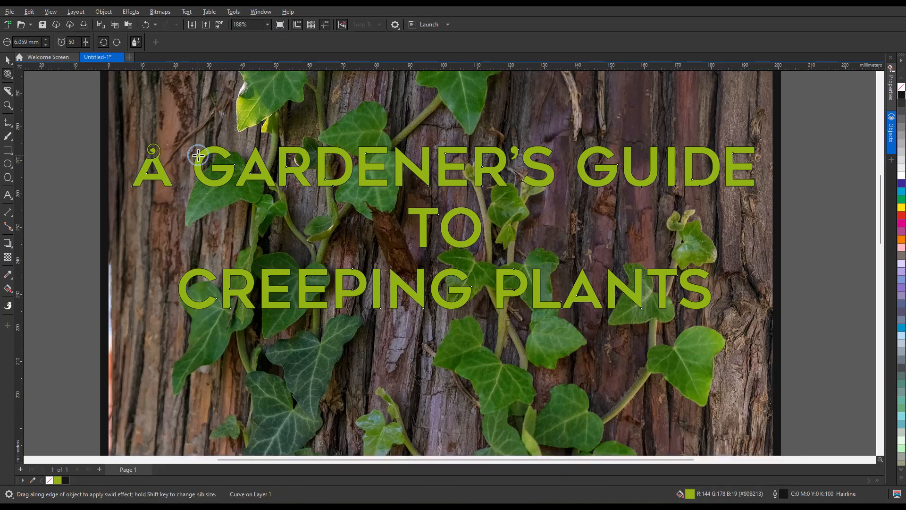
left_click(84, 43)
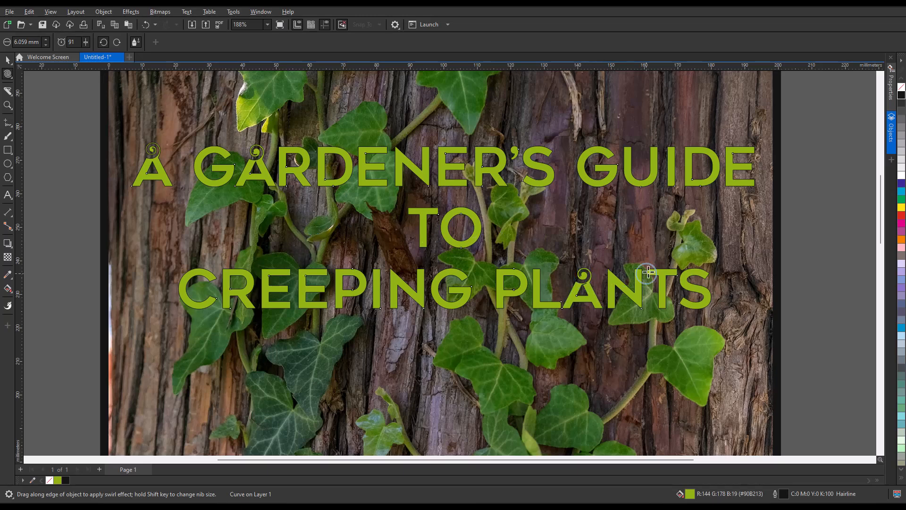
left_click(7, 75)
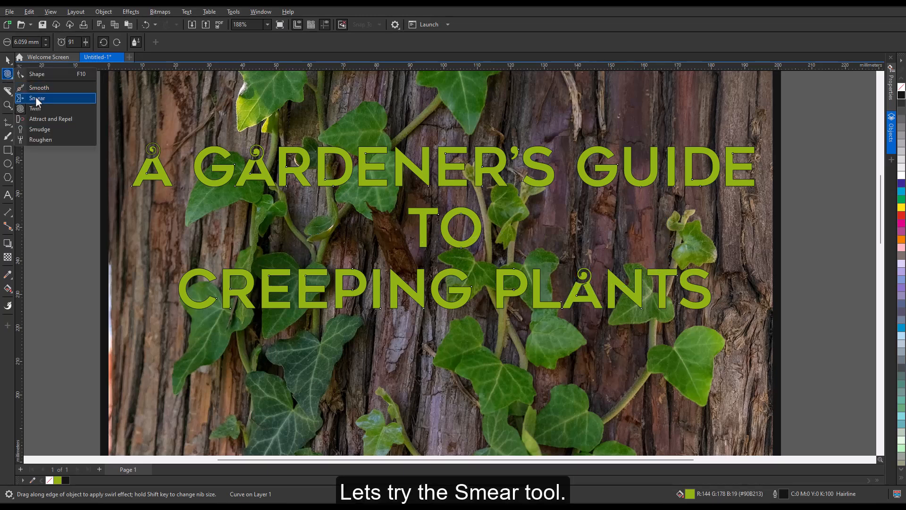
Step: Smear drips out of the gardening title's letter edges
left_click(38, 98)
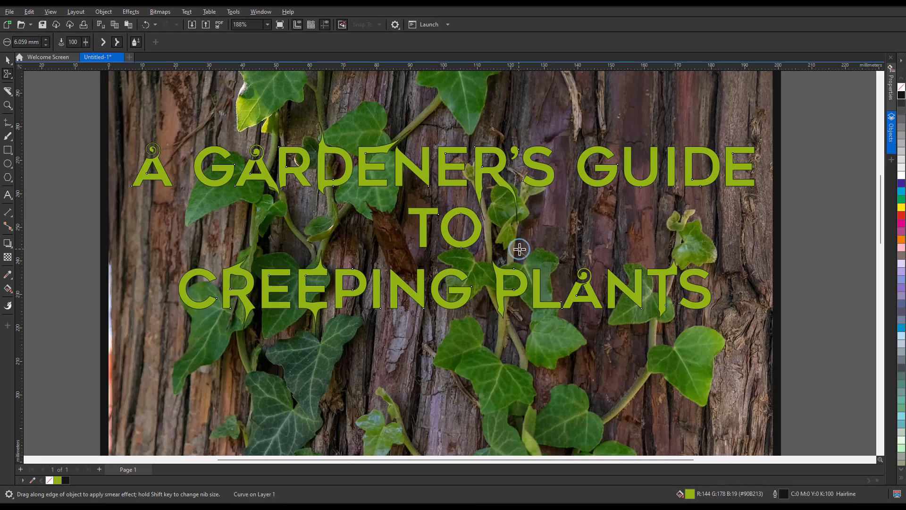
mouse_move(663, 308)
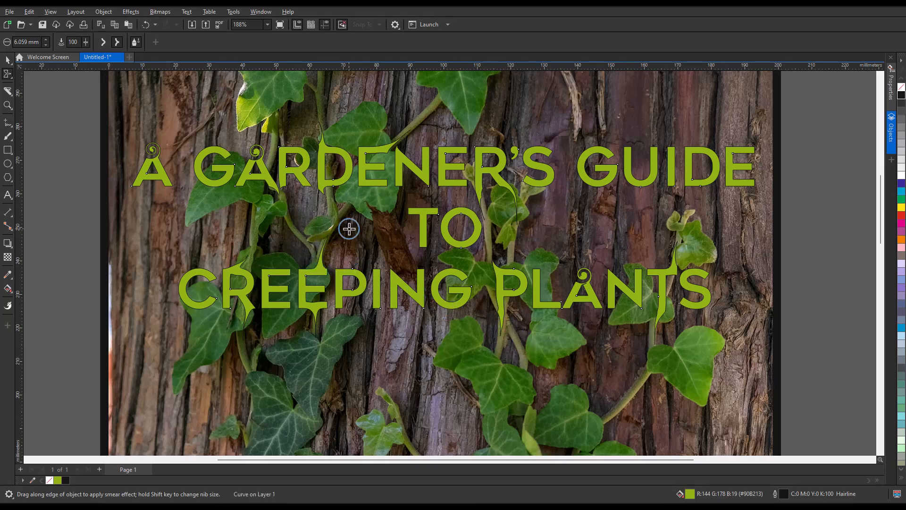
left_click(102, 57)
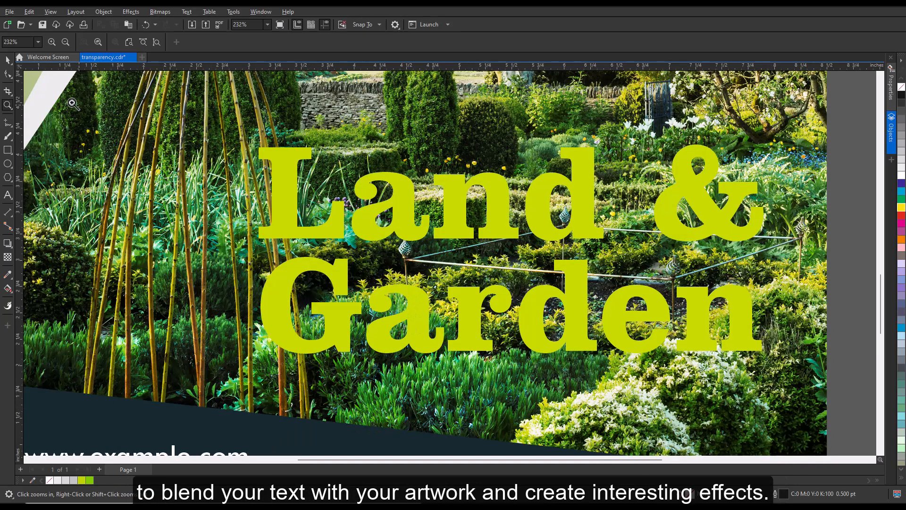
Step: Try Uniform transparency on the Land & Garden title, then apply a Fountain transparency fading toward the bottom
left_click(7, 59)
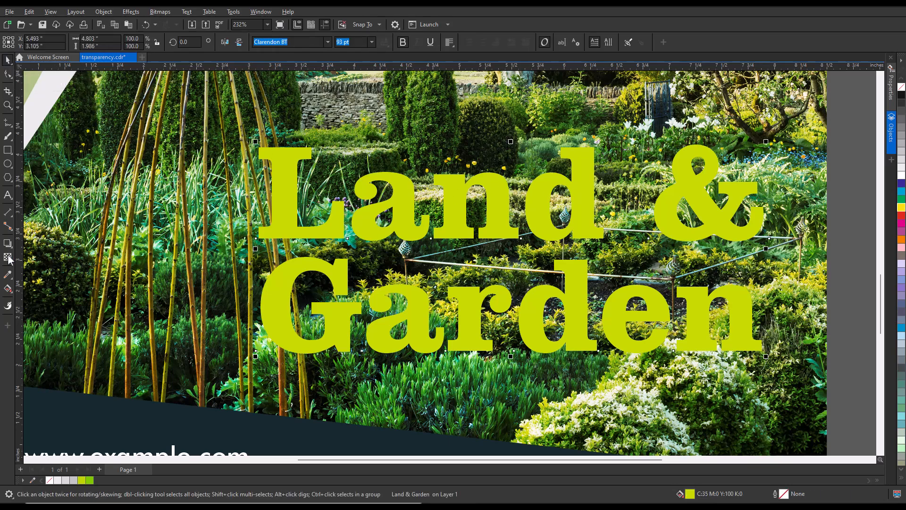
left_click(8, 257)
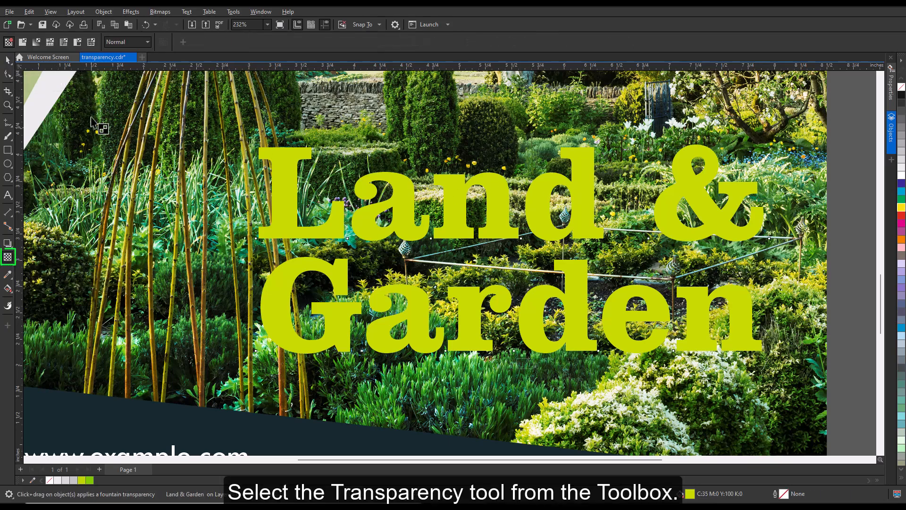
left_click(8, 256)
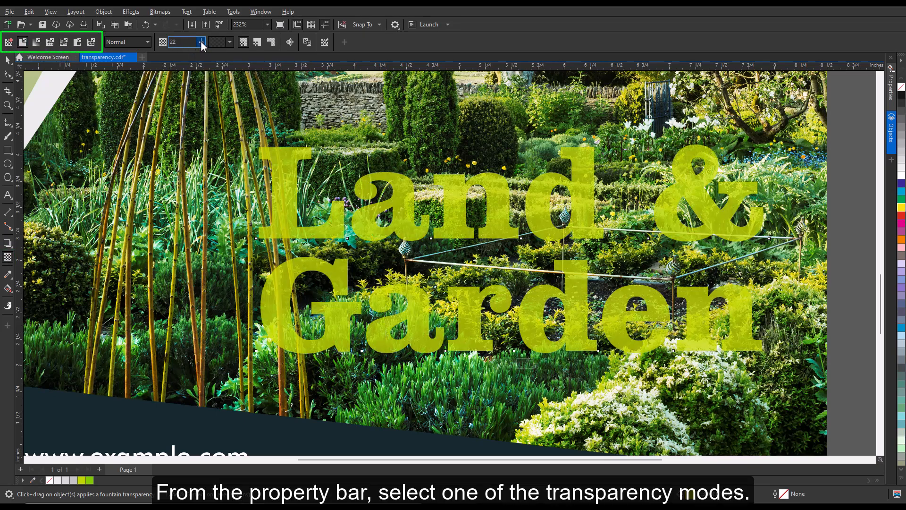
left_click(34, 42)
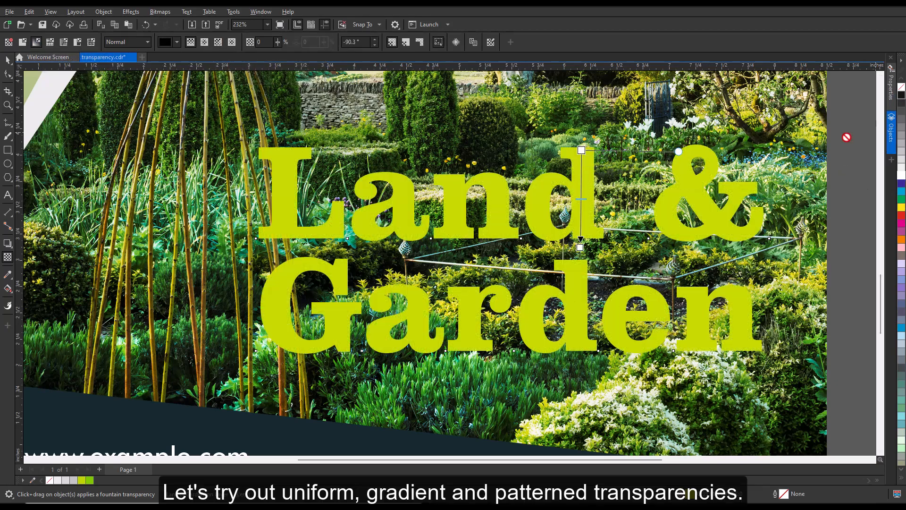
left_click_drag(580, 150, 582, 350)
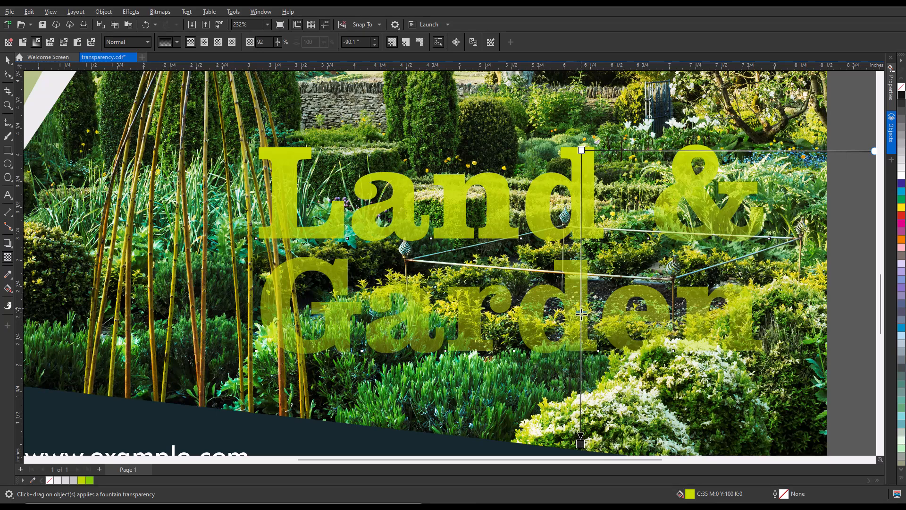
mouse_move(8, 42)
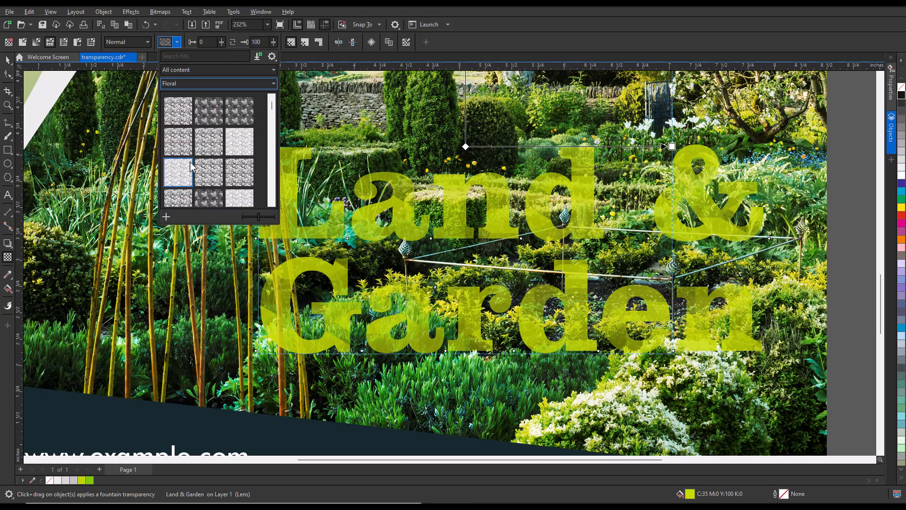
Step: Apply a floral pattern transparency to the title, resize the pattern, and set background transparency to 68
left_click(238, 110)
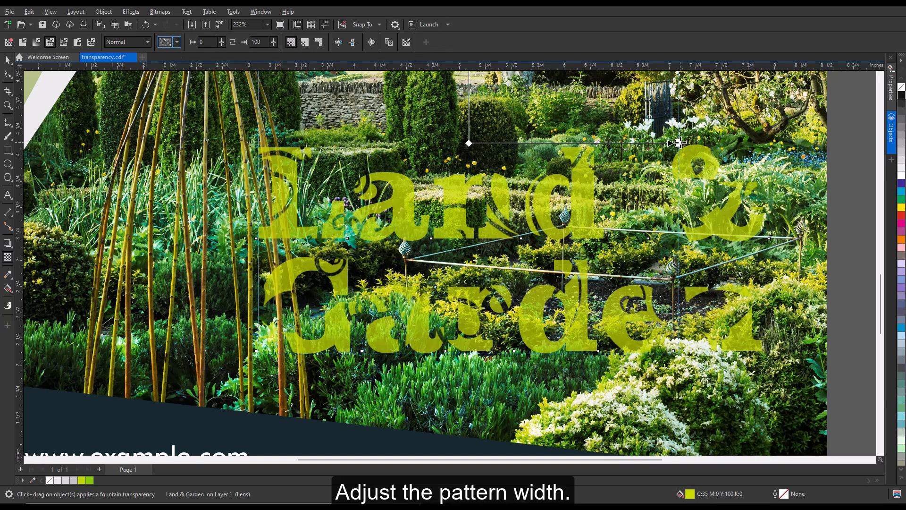
left_click_drag(679, 144, 610, 137)
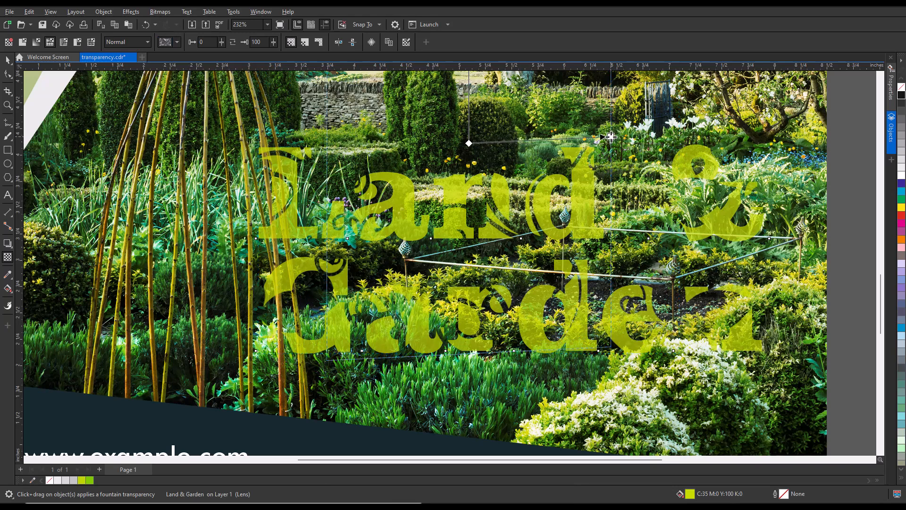
left_click_drag(608, 137, 558, 142)
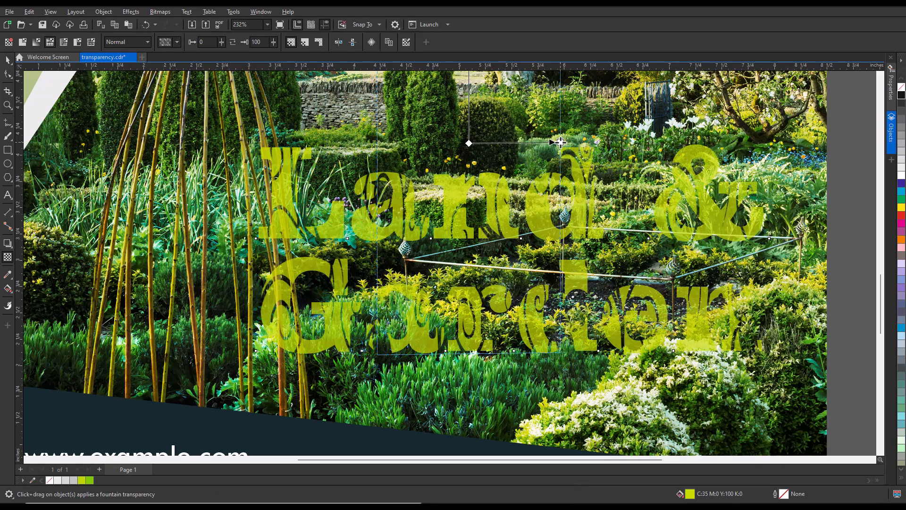
left_click(276, 42)
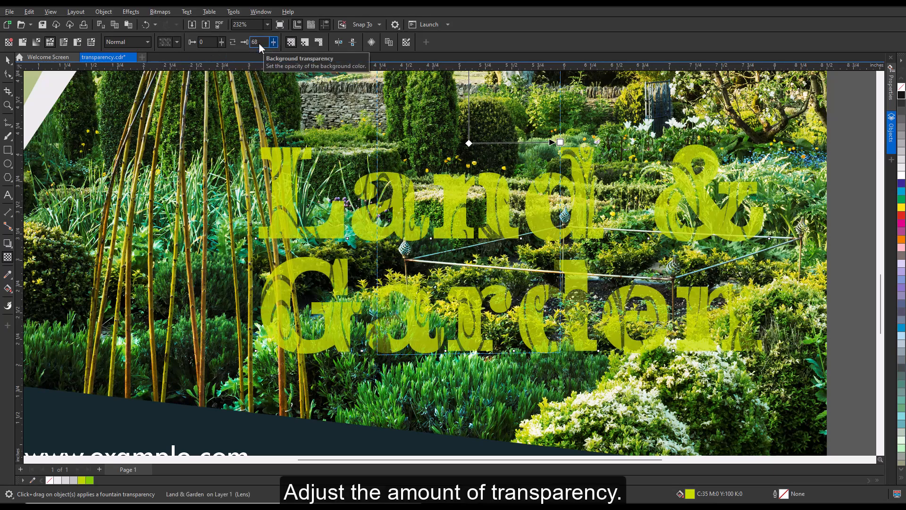
left_click(267, 25)
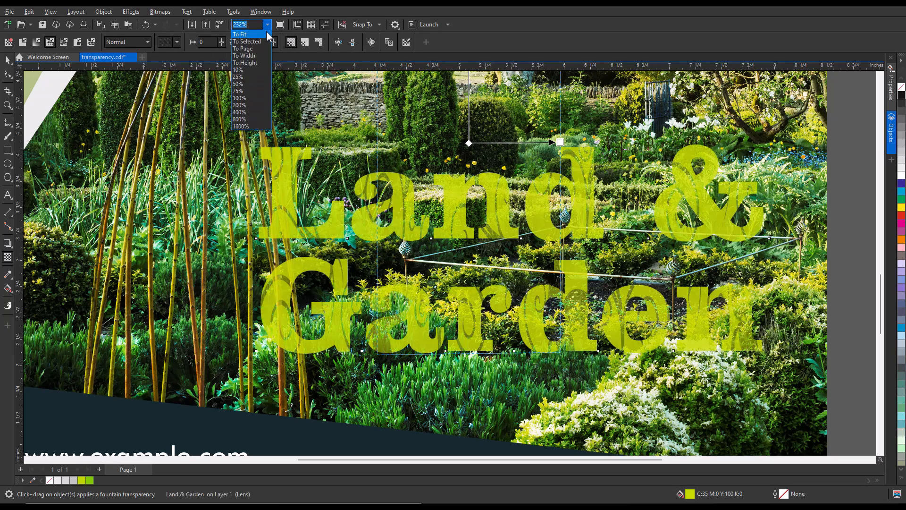
left_click(241, 34)
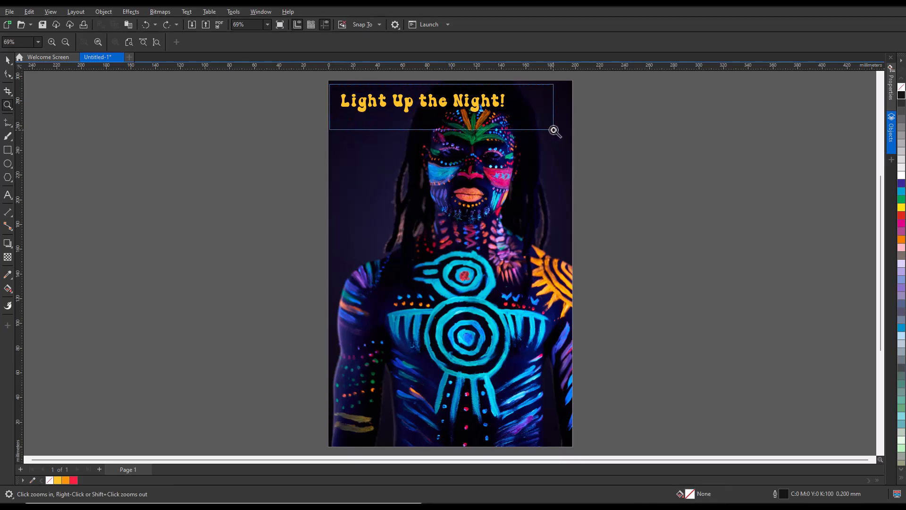
Step: Give the Light Up the Night! title a 2-step red contour, then break the contour apart
left_click(555, 130)
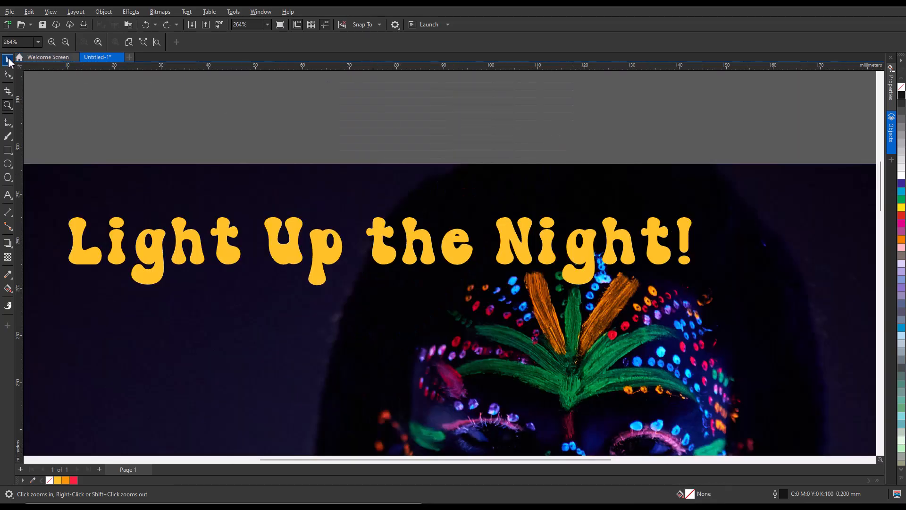
left_click(6, 61)
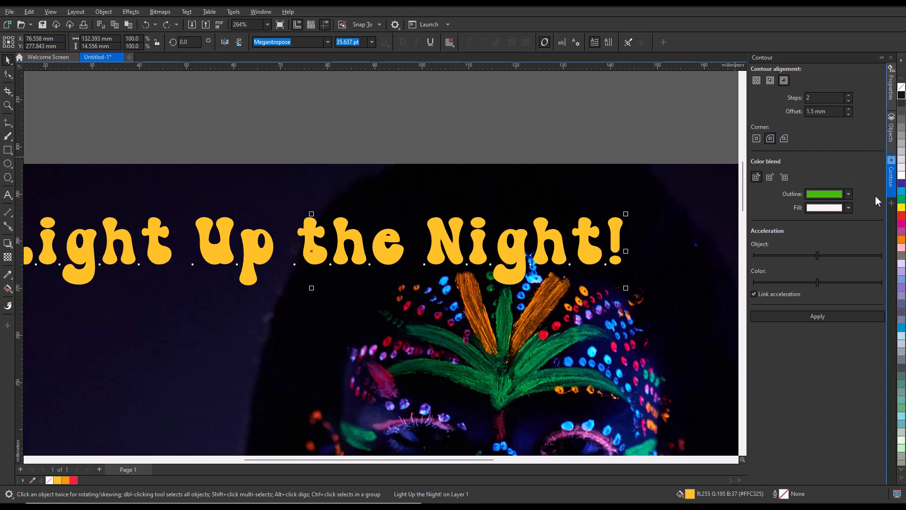
left_click(847, 207)
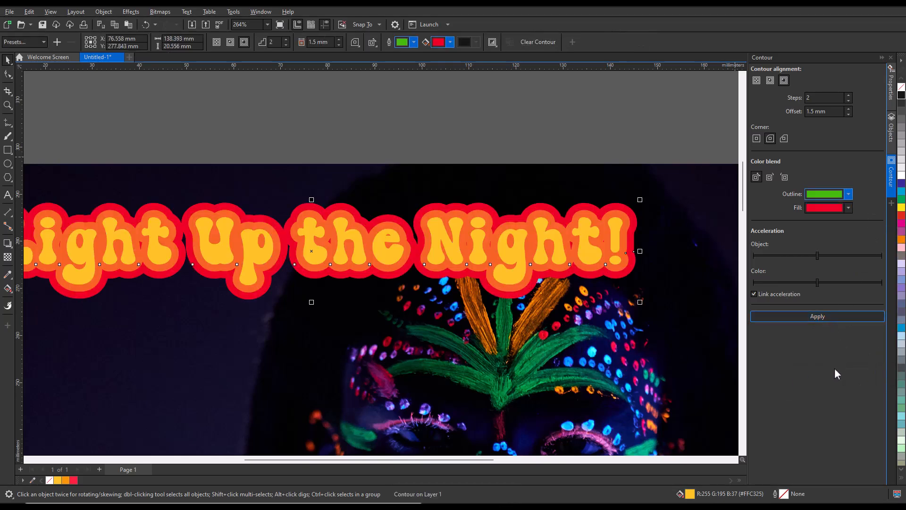
mouse_move(830, 371)
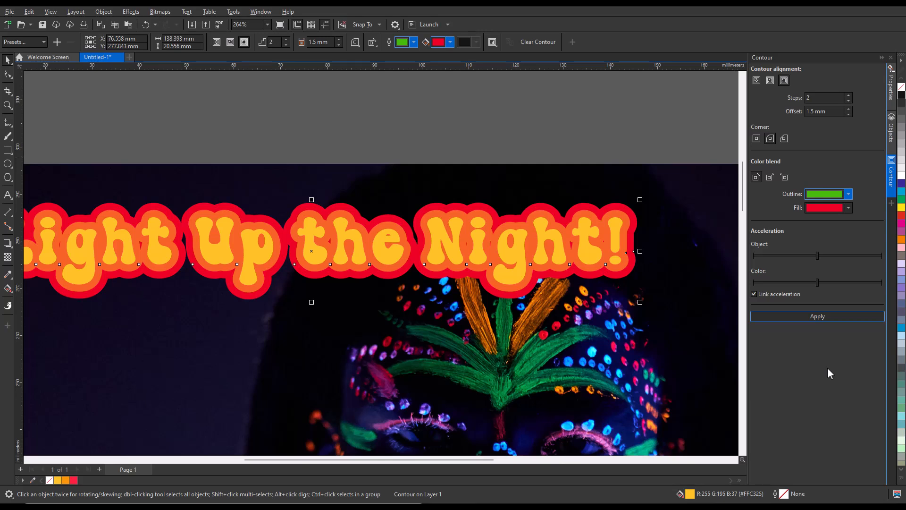
mouse_move(608, 211)
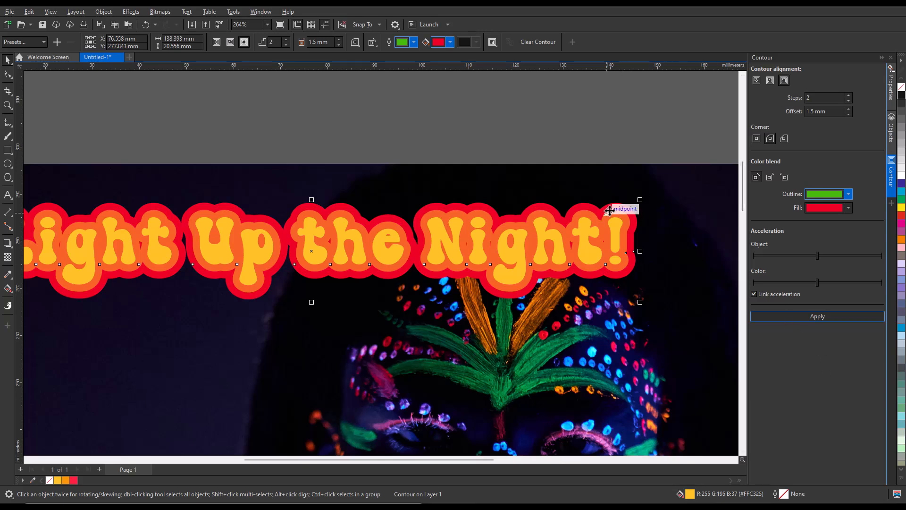
right_click(613, 208)
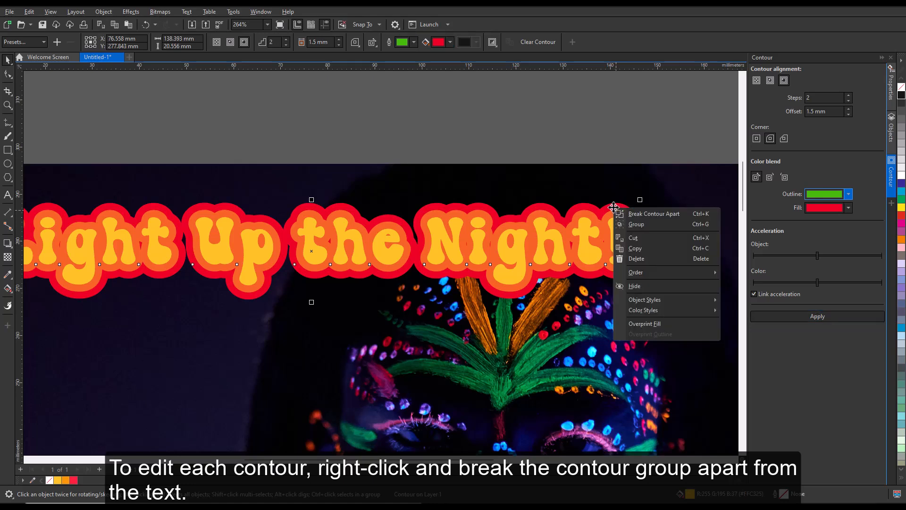
left_click(653, 213)
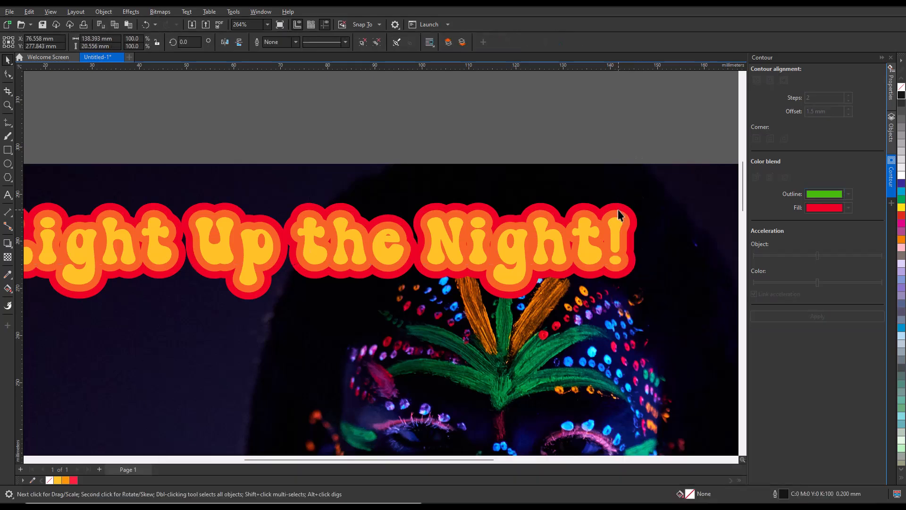
left_click(376, 42)
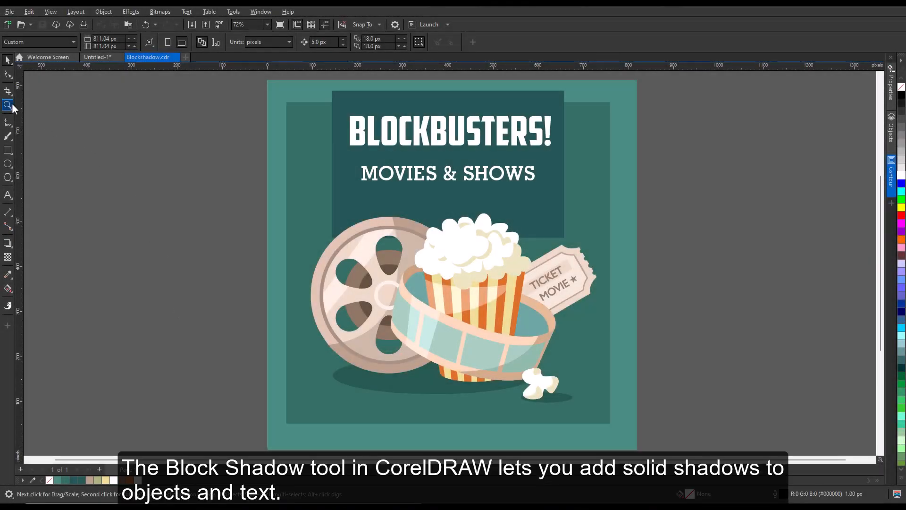
Step: Zoom in and drag a black block shadow down-right from the BLOCKBUSTERS! headline
left_click(7, 104)
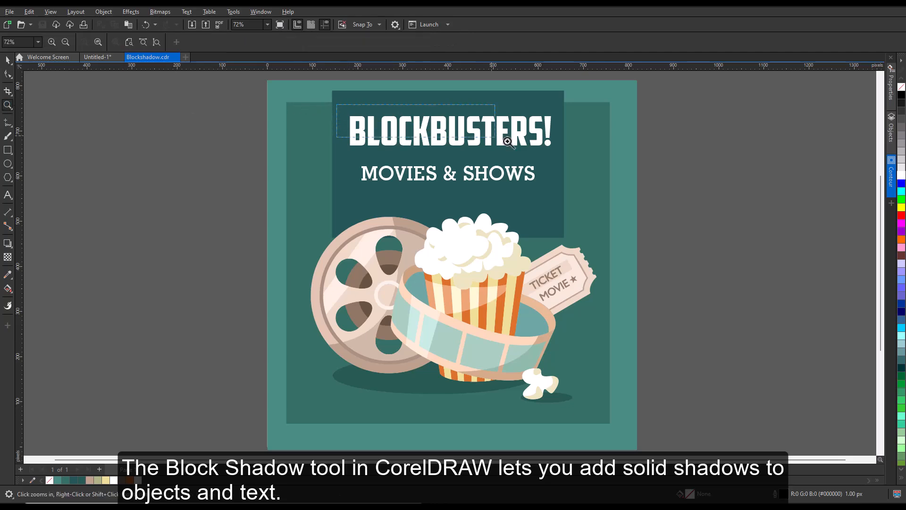
left_click(508, 143)
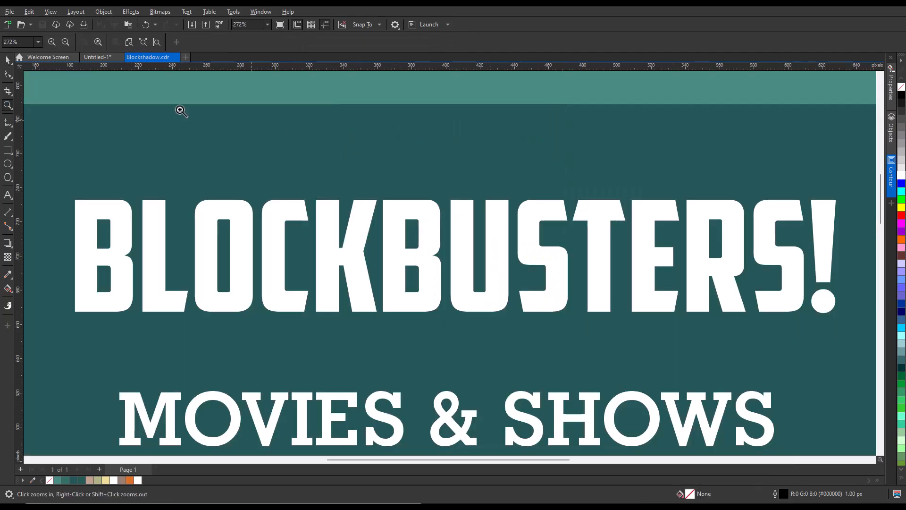
left_click(163, 229)
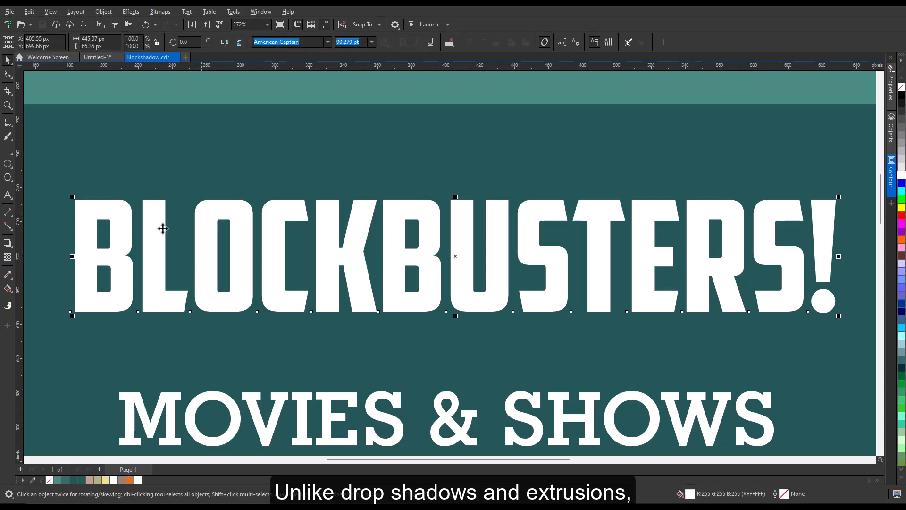
left_click(8, 243)
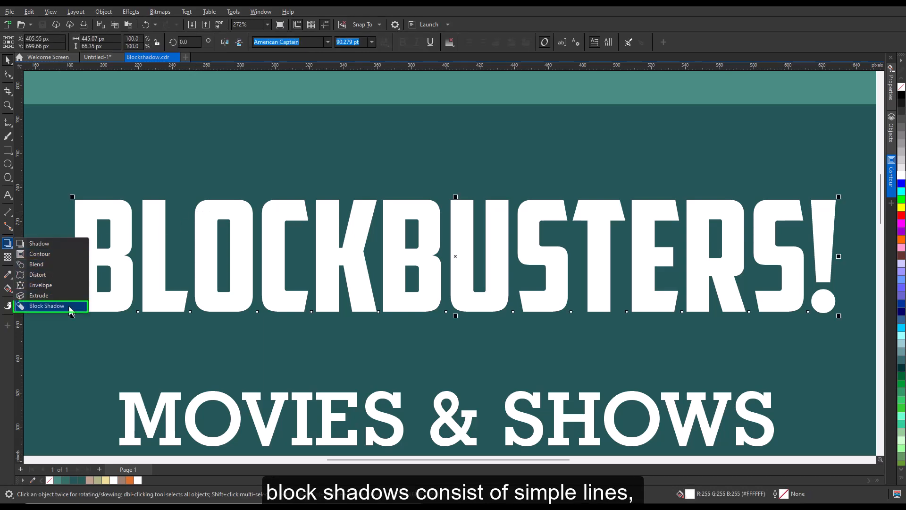
left_click(46, 306)
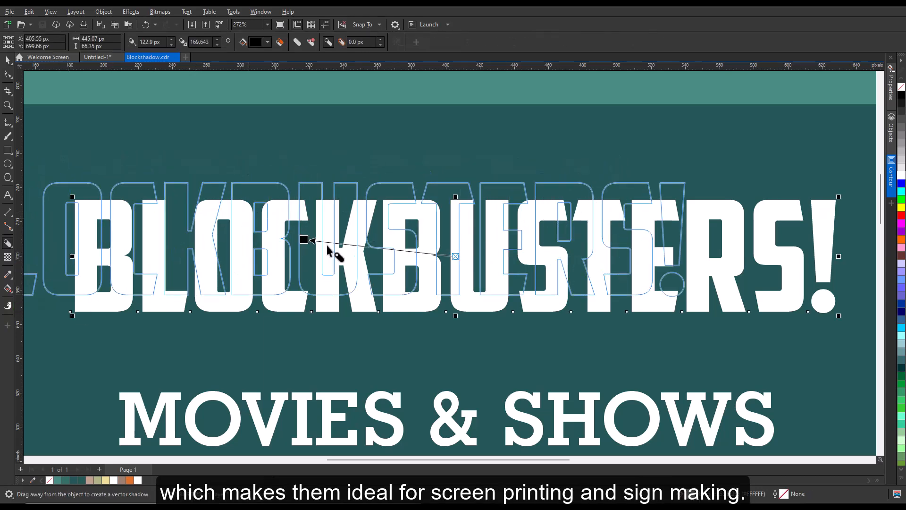
left_click_drag(303, 239, 456, 258)
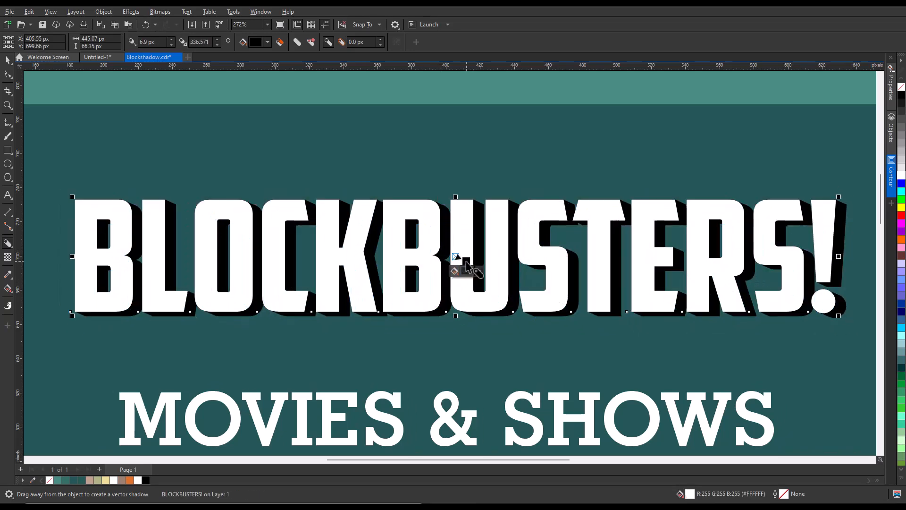
Step: Colour the BLOCKBUSTERS! block shadow gold and remove its holes
left_click(457, 262)
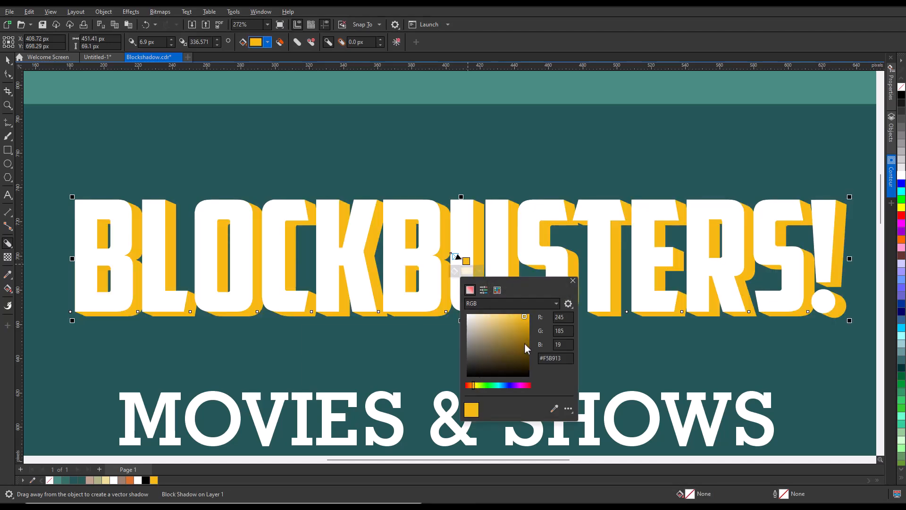
left_click(573, 280)
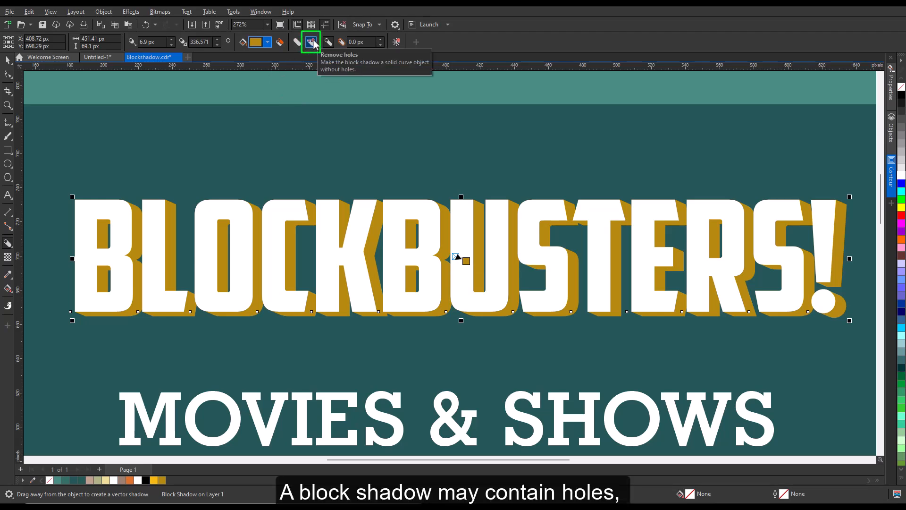
left_click(310, 41)
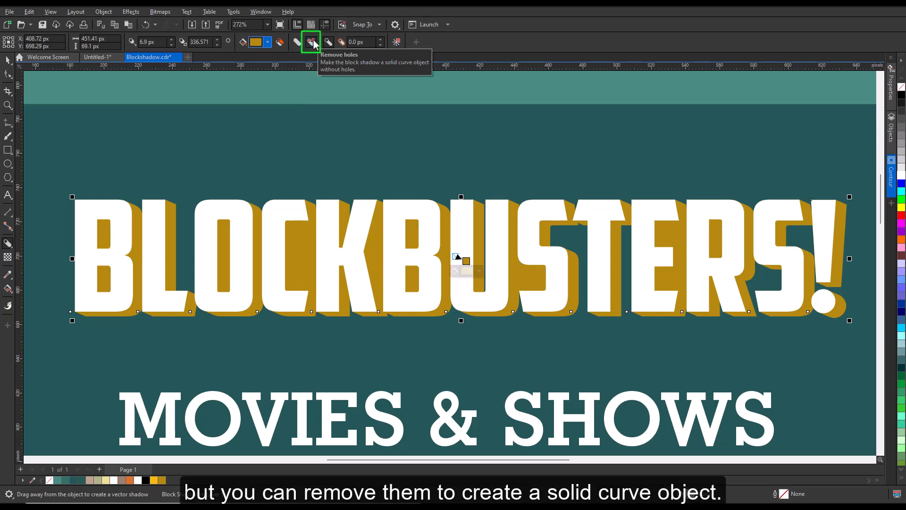
left_click(311, 42)
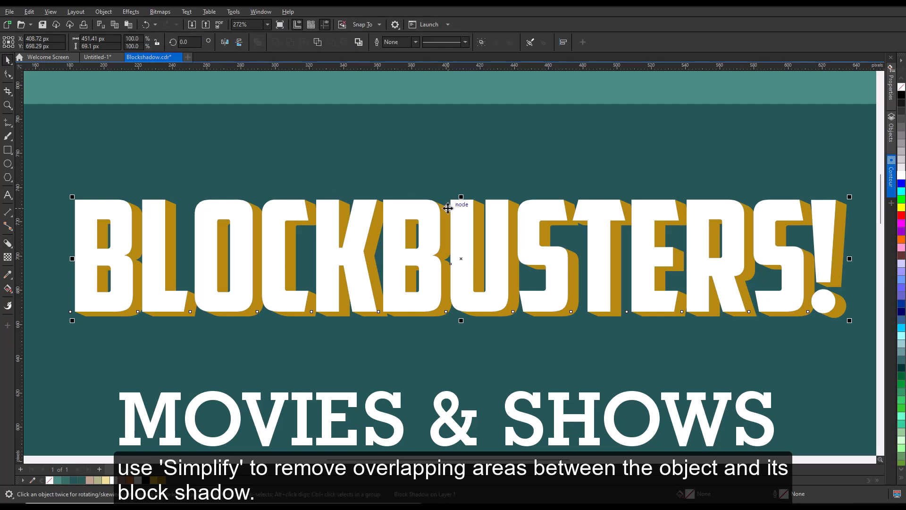
right_click(451, 210)
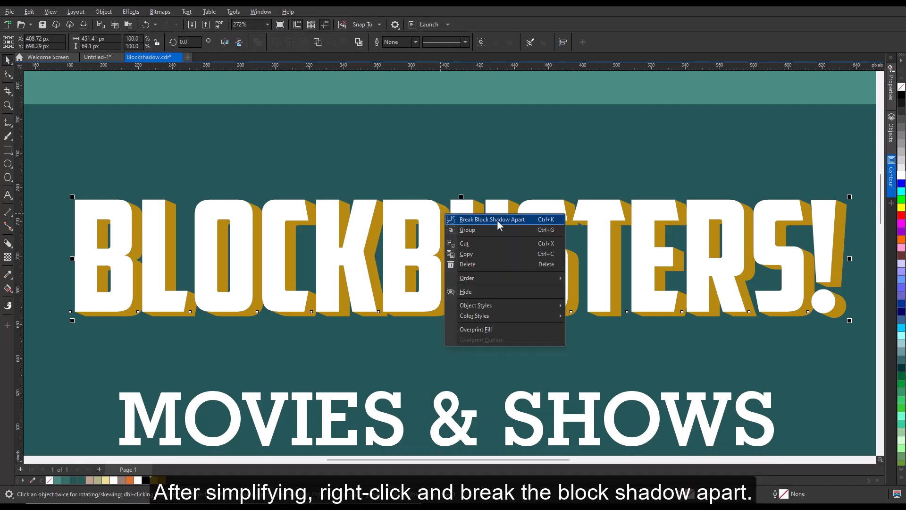
left_click(492, 220)
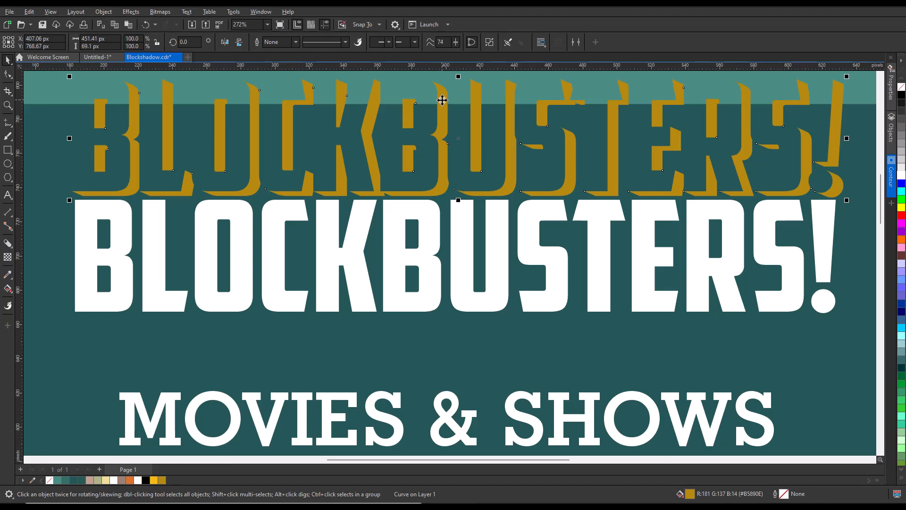
mouse_move(161, 33)
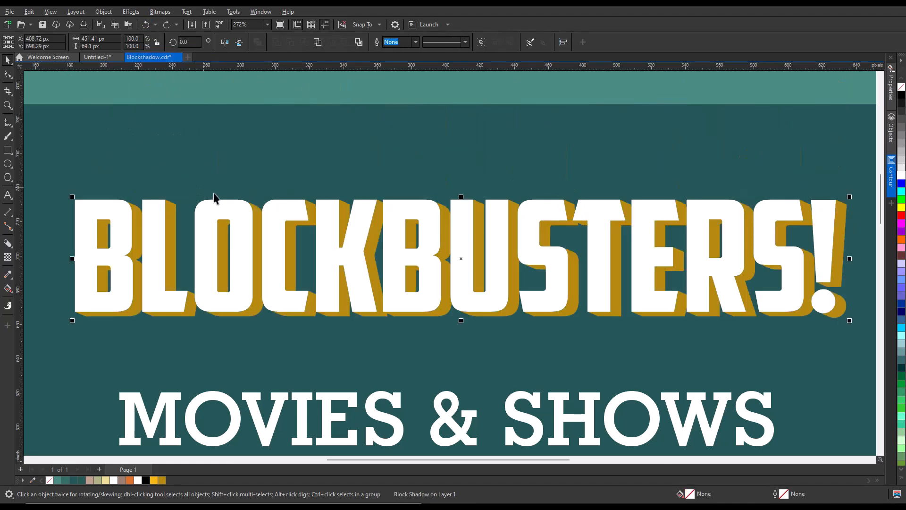
Step: Bring the shadowed BLOCKBUSTERS! headline into focus from its right-click menu
right_click(216, 200)
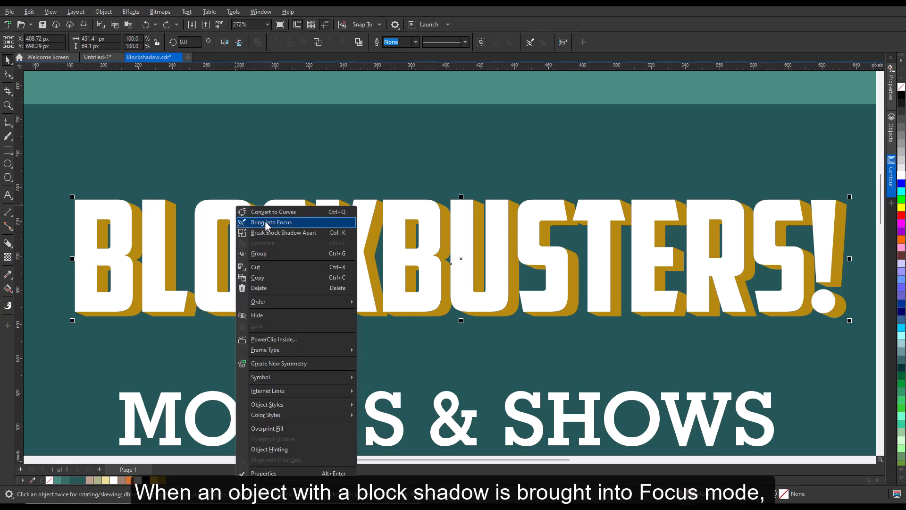
left_click(272, 222)
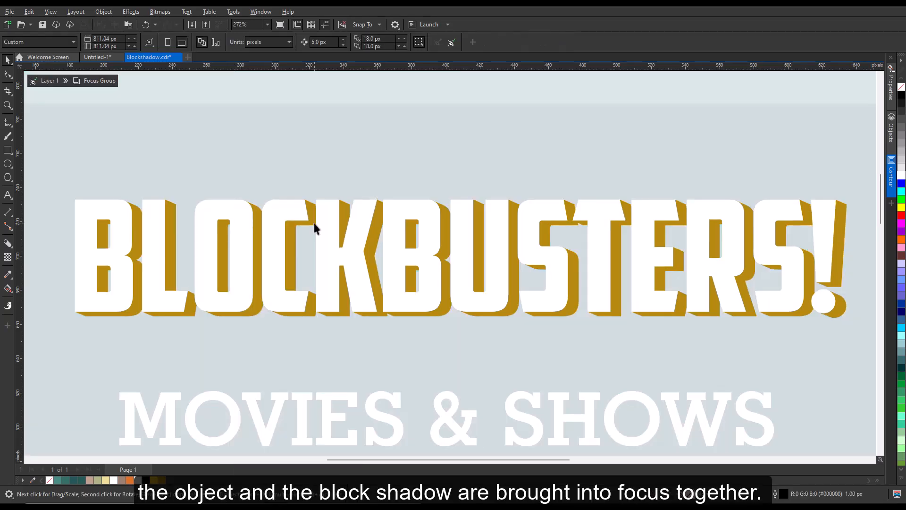
mouse_move(231, 177)
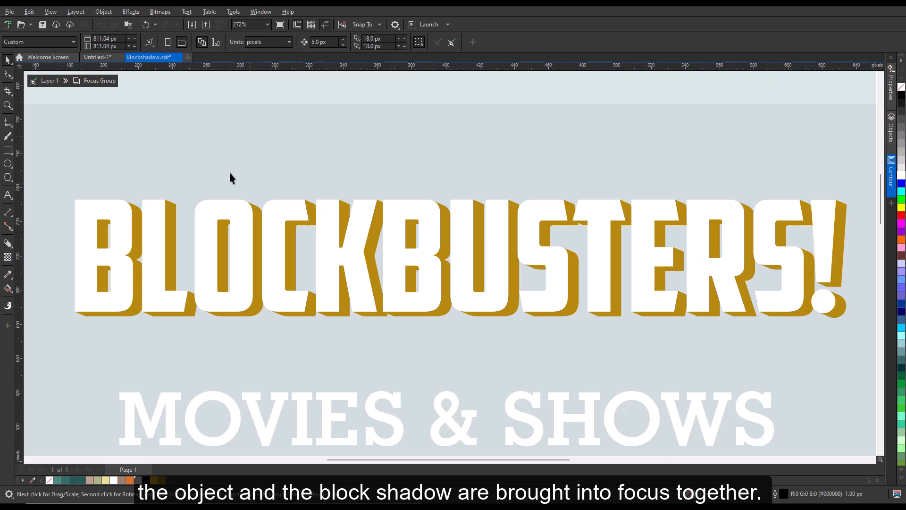
left_click(461, 258)
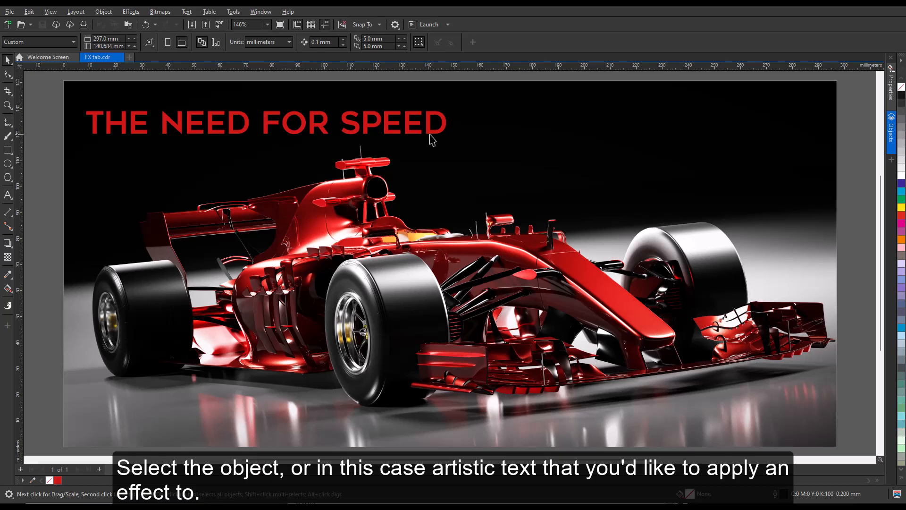
Step: Add Blur > Motion Blur to THE NEED FOR SPEED heading via the Properties FX tab
left_click(264, 121)
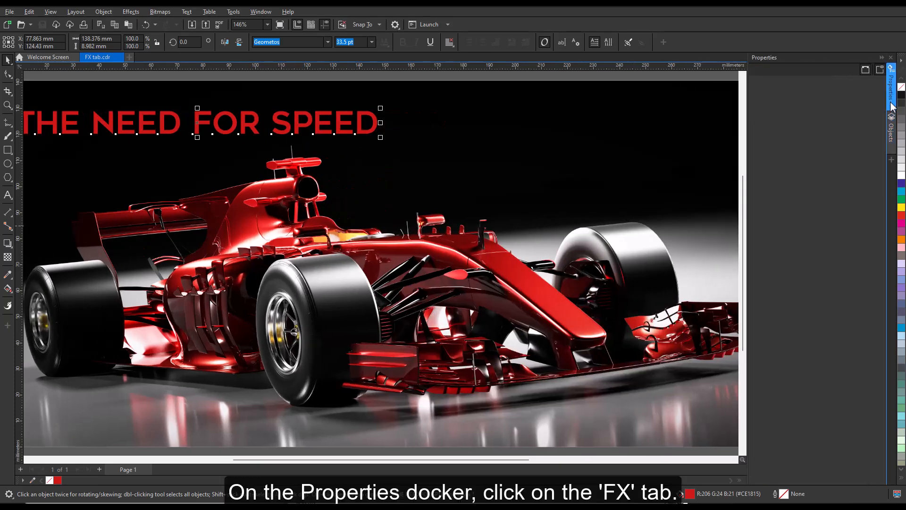
left_click(769, 70)
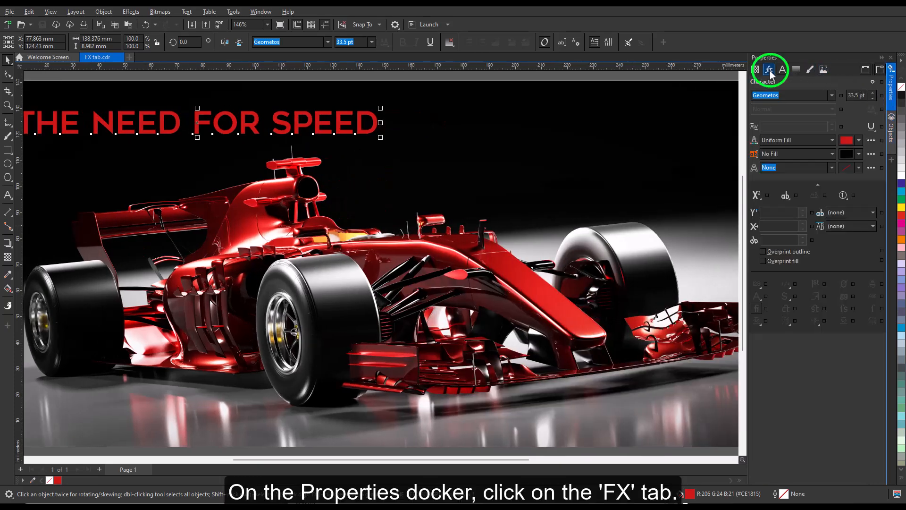
left_click(768, 70)
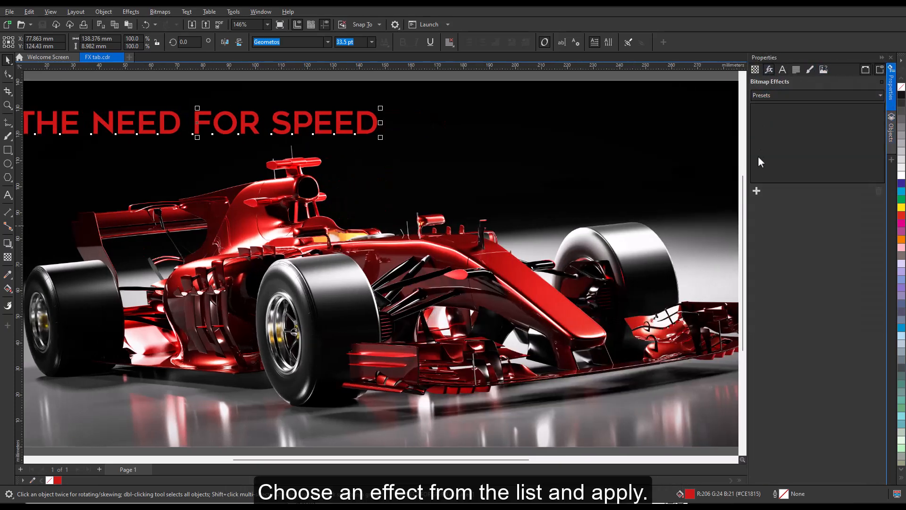
left_click(755, 191)
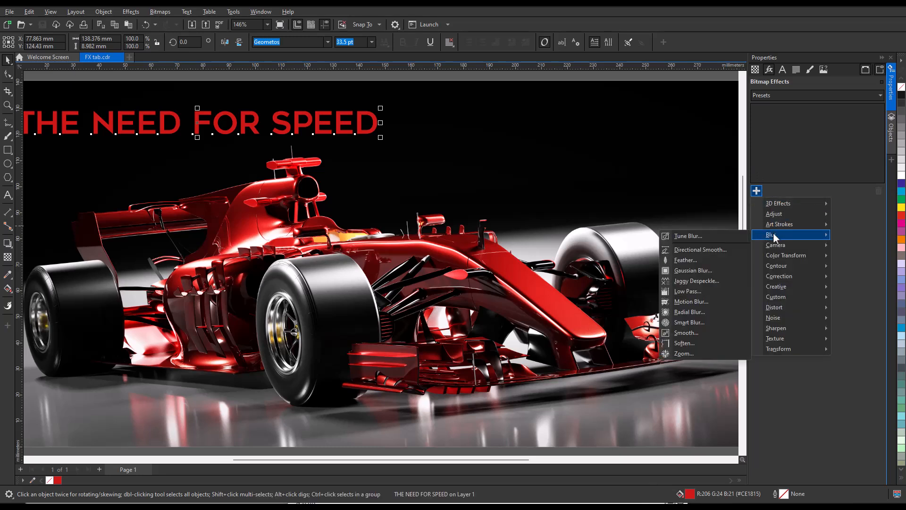
mouse_move(708, 301)
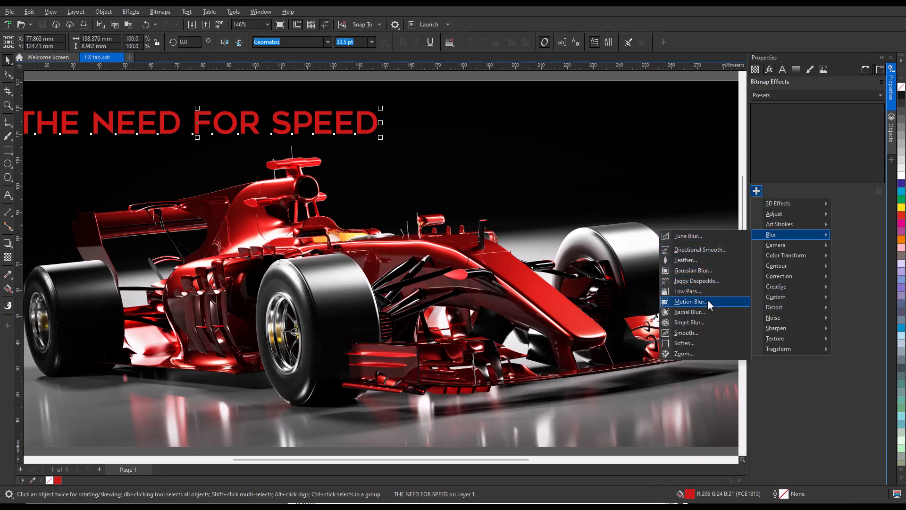
left_click(690, 301)
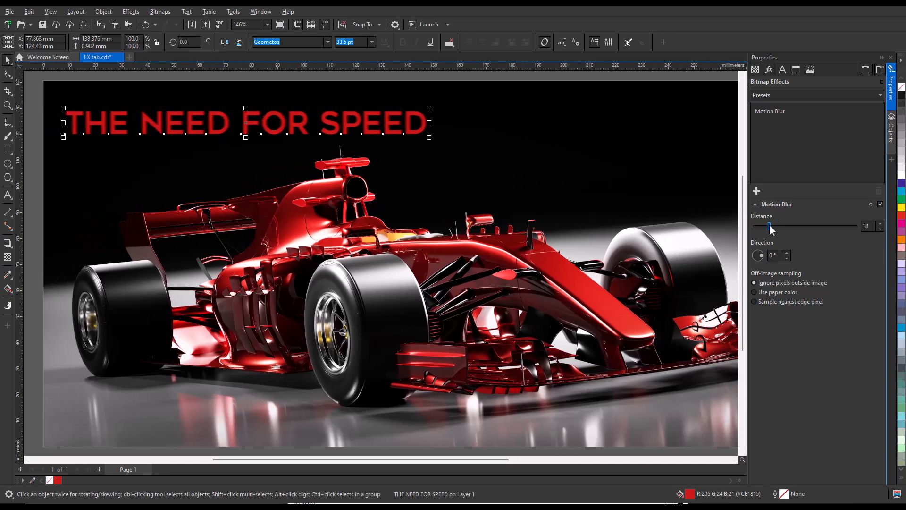
Step: Try motion blur distances between 6 and 96, settling near 22
left_click_drag(770, 226, 799, 226)
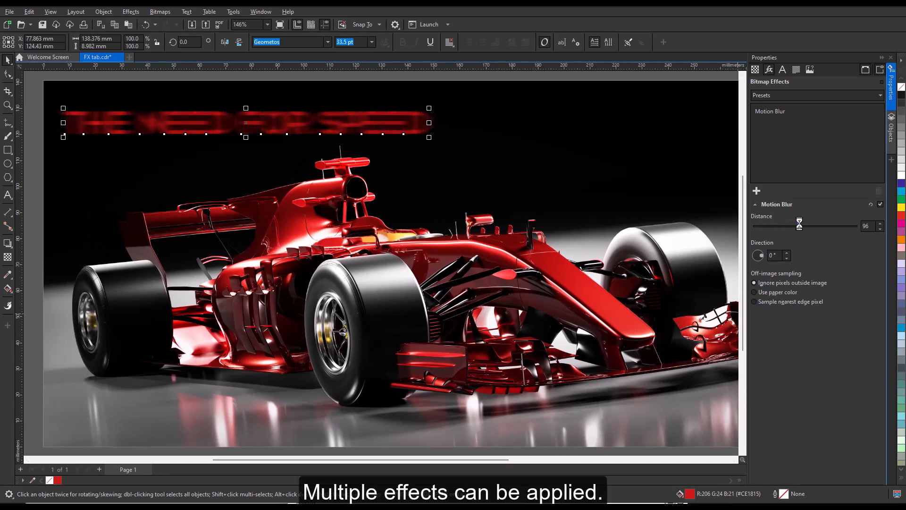
left_click_drag(799, 226, 759, 226)
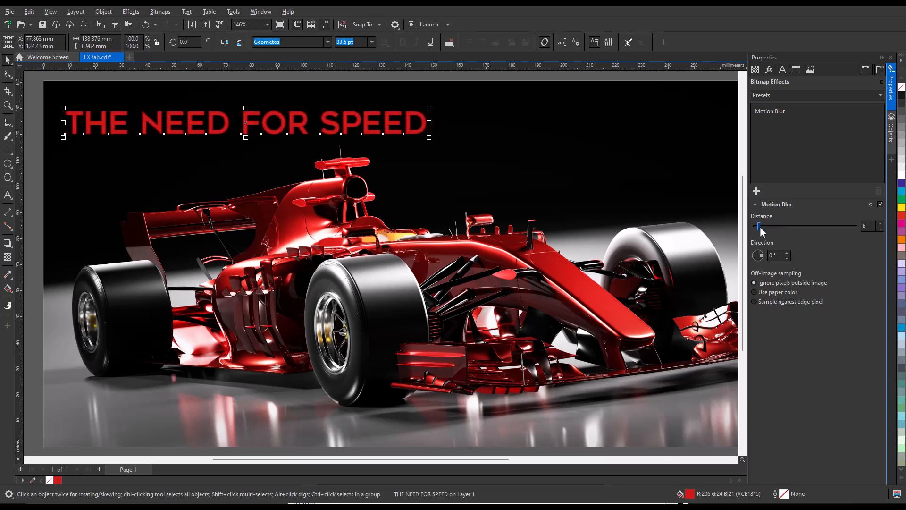
left_click_drag(760, 226, 794, 226)
type("GLORY")
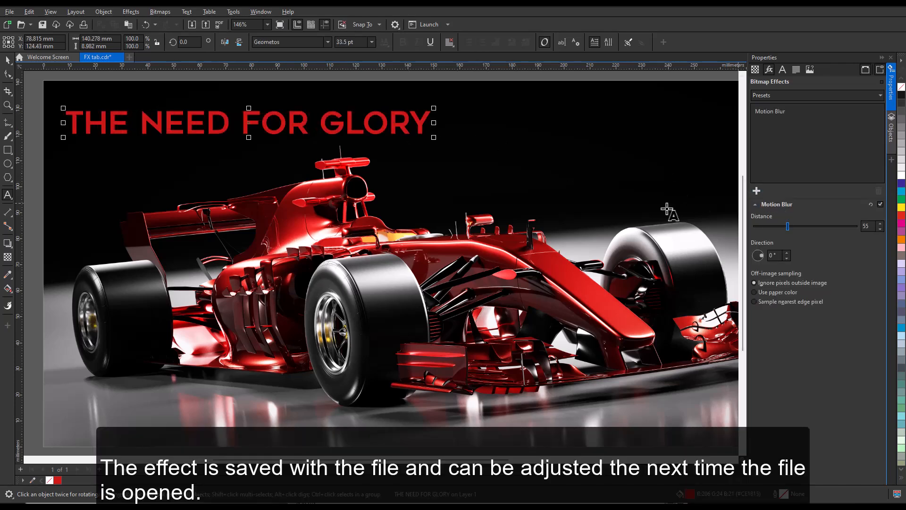
left_click_drag(787, 226, 766, 226)
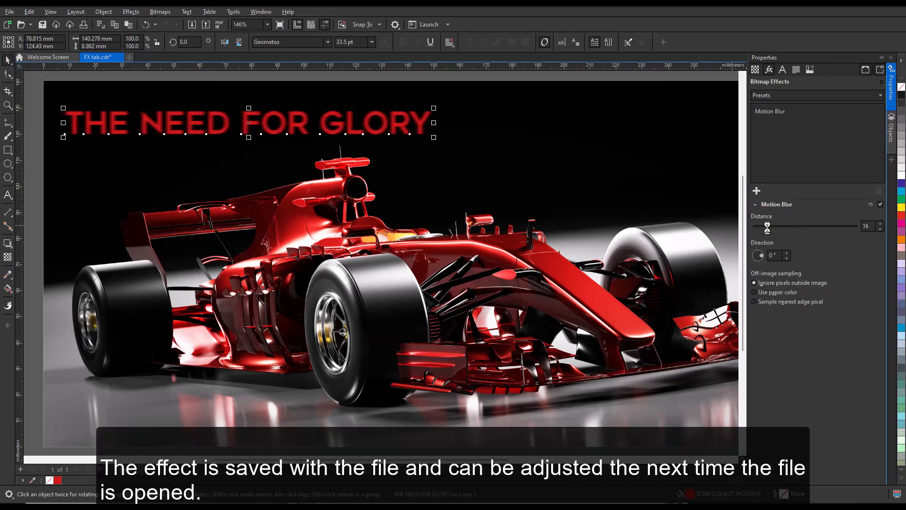
left_click_drag(768, 226, 770, 225)
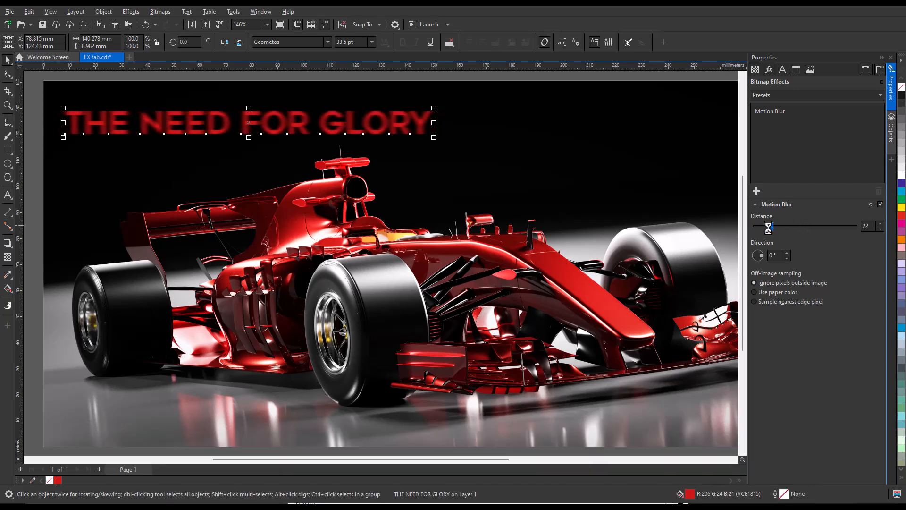
left_click_drag(769, 226, 791, 226)
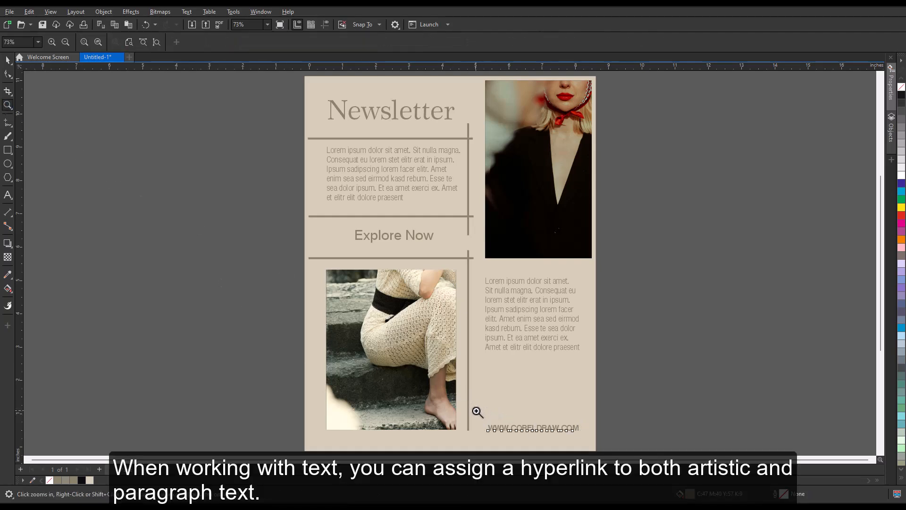
left_click(478, 412)
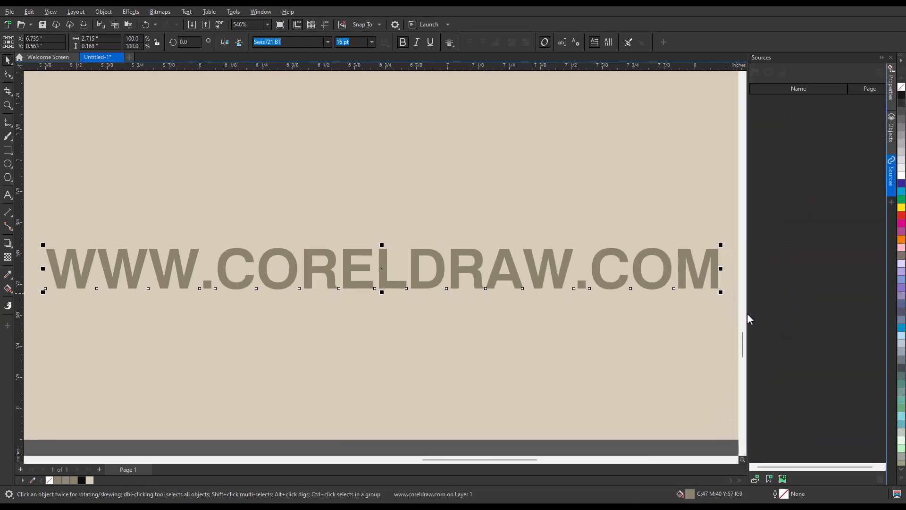
mouse_move(755, 478)
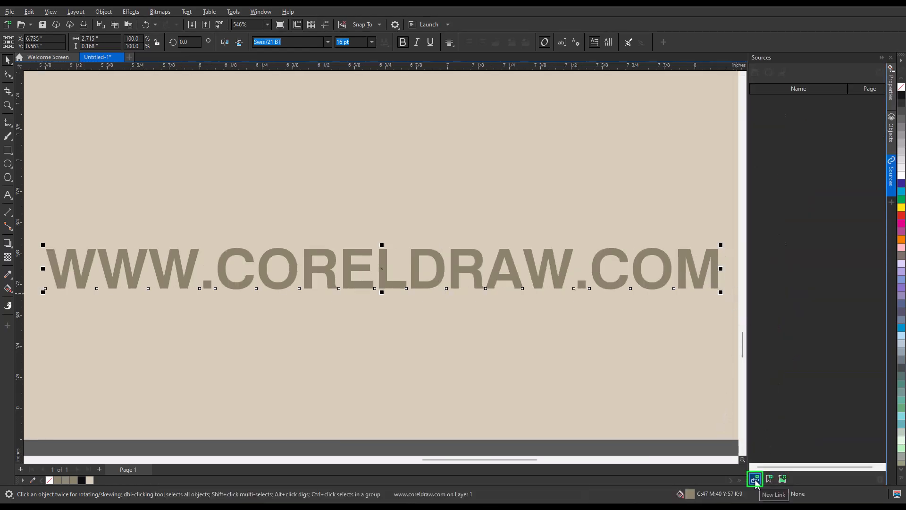